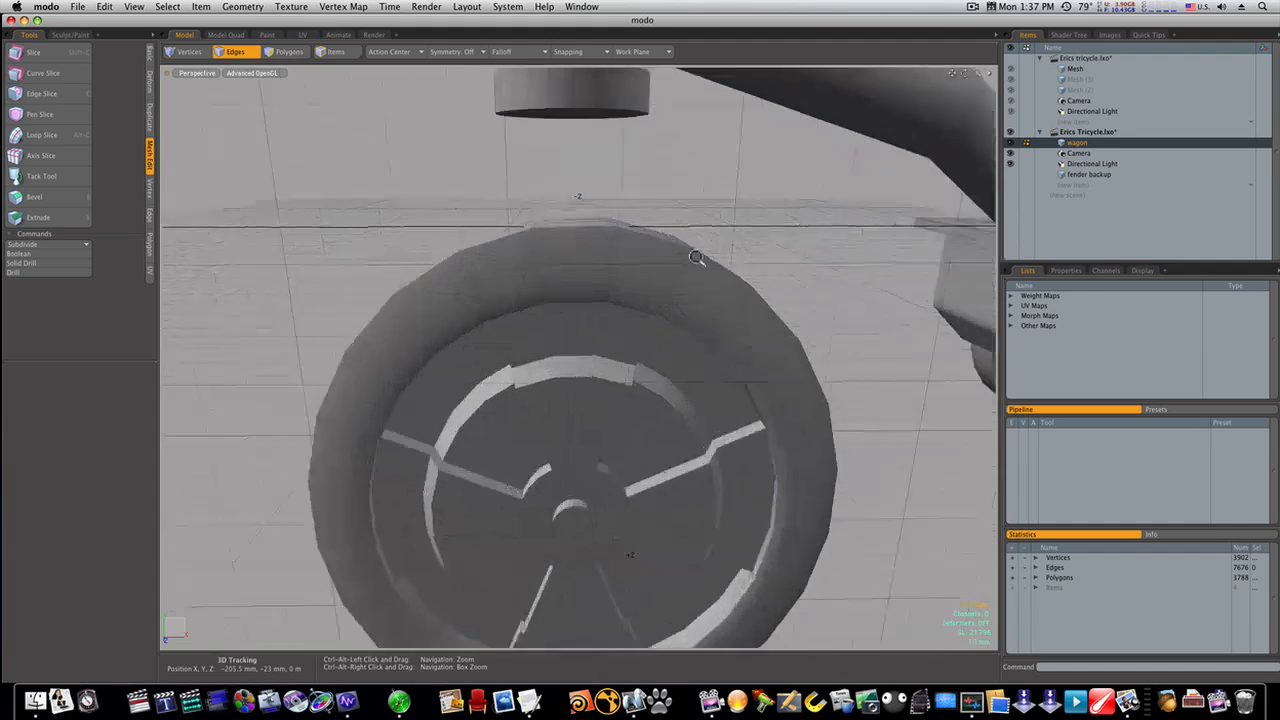
Step: Add a new mesh item to hold the fork strut above the front wheel
drag(700, 258, 680, 260)
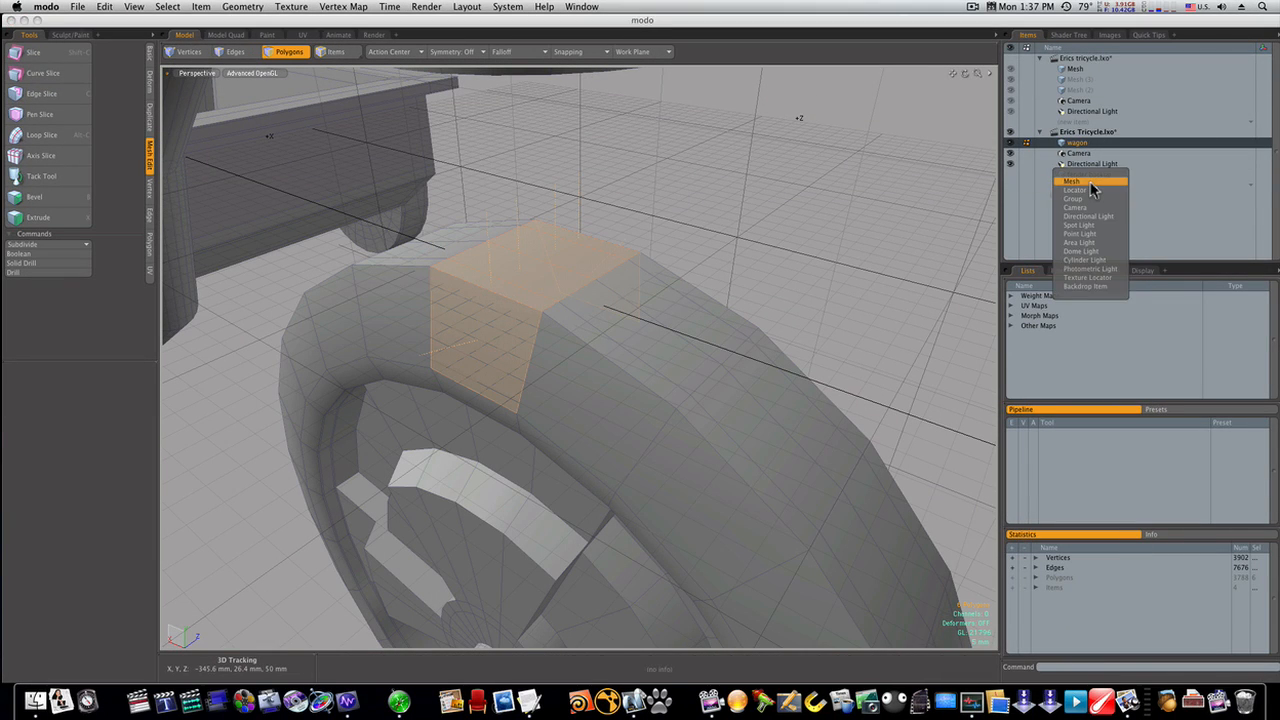
click(1072, 180)
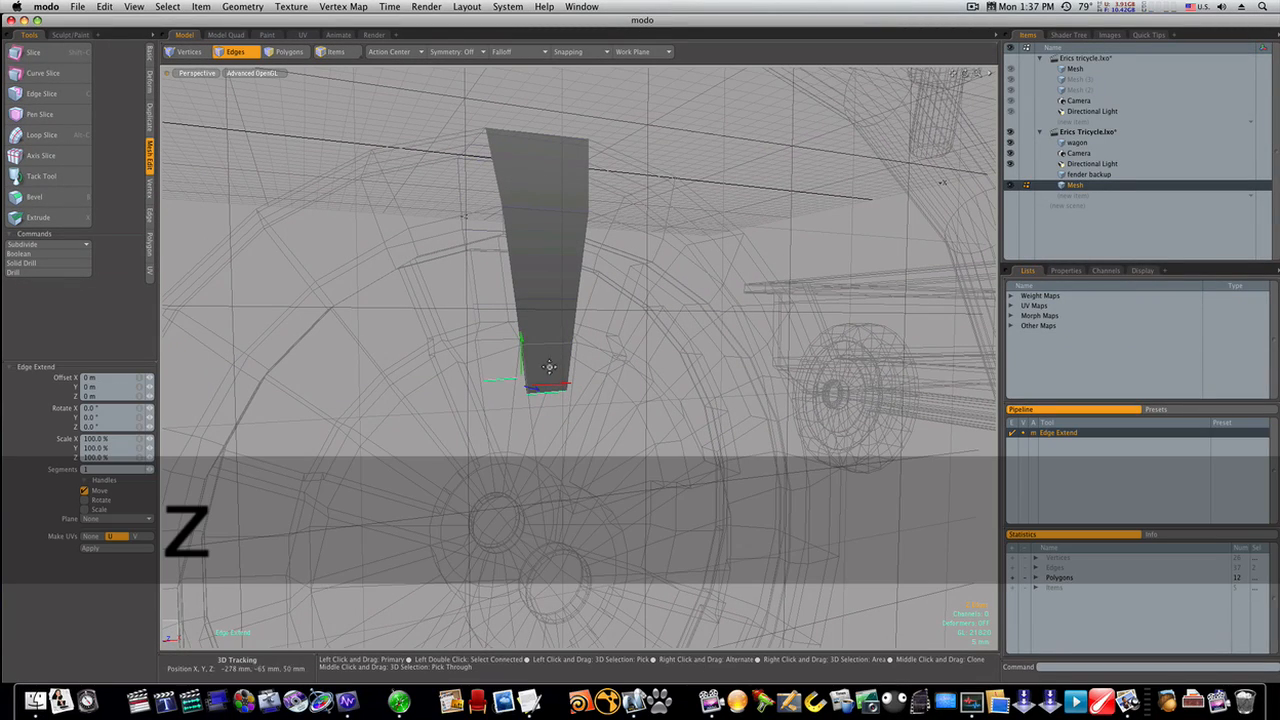
Step: Extend the strip's bottom edge down to the wheel hub, forming a long strut
drag(548, 368, 520, 504)
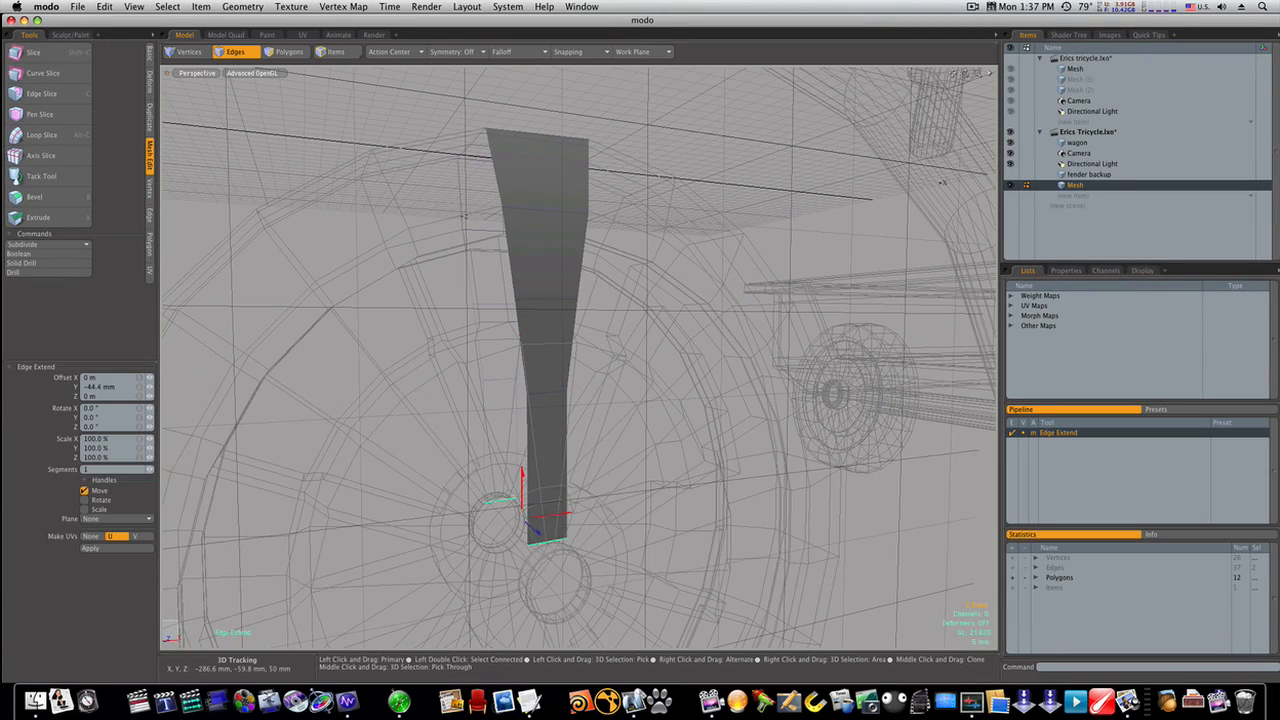
key(r)
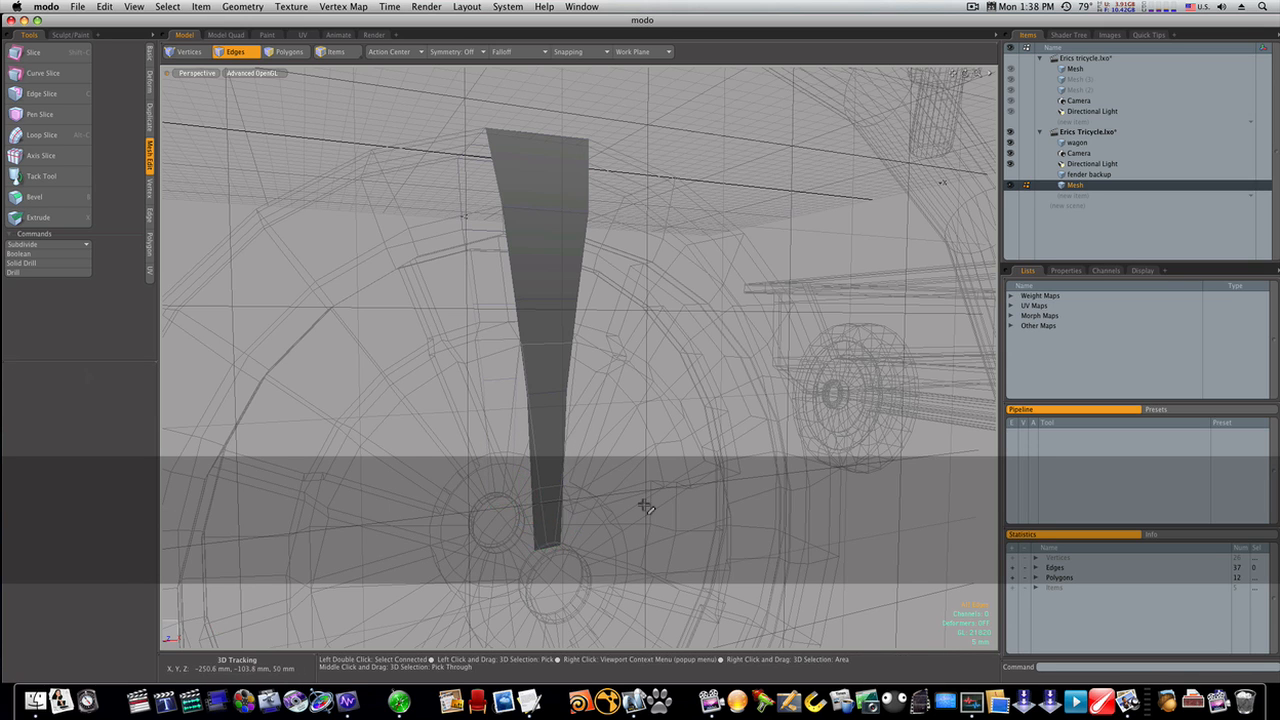
drag(644, 504, 556, 498)
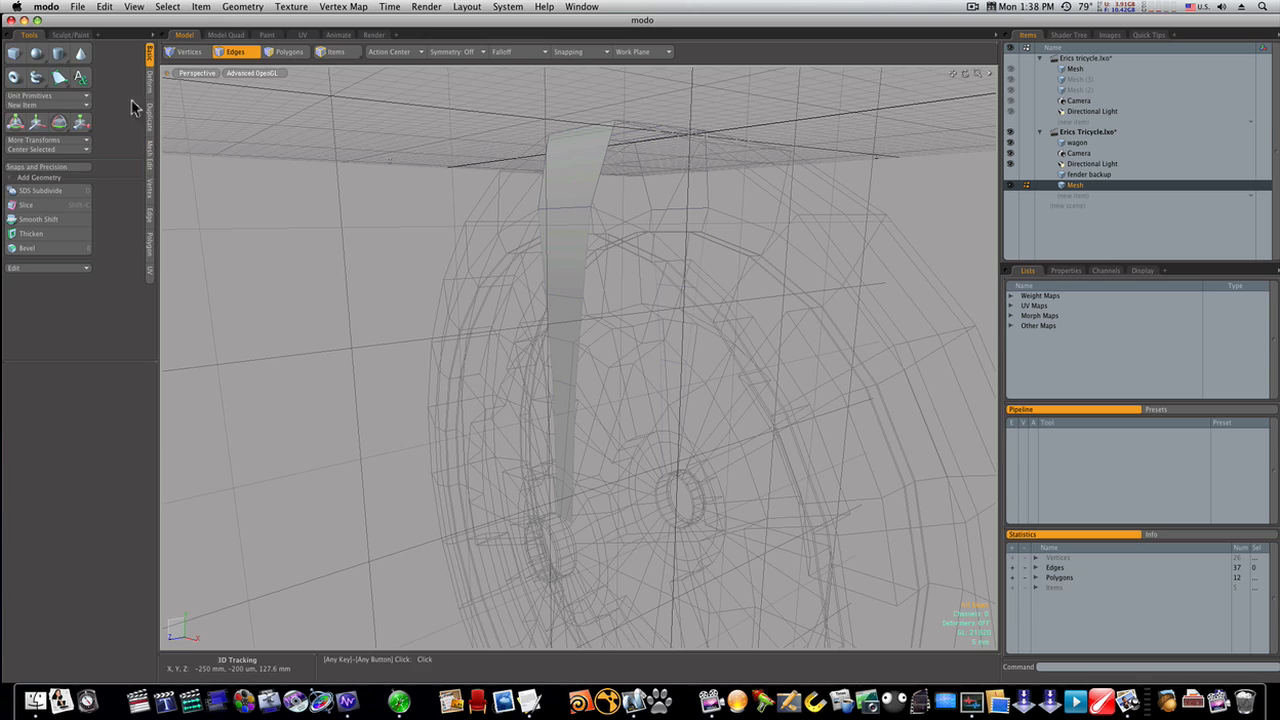
Step: Thicken the flat strut with symmetry to get two solid fork legs
click(32, 232)
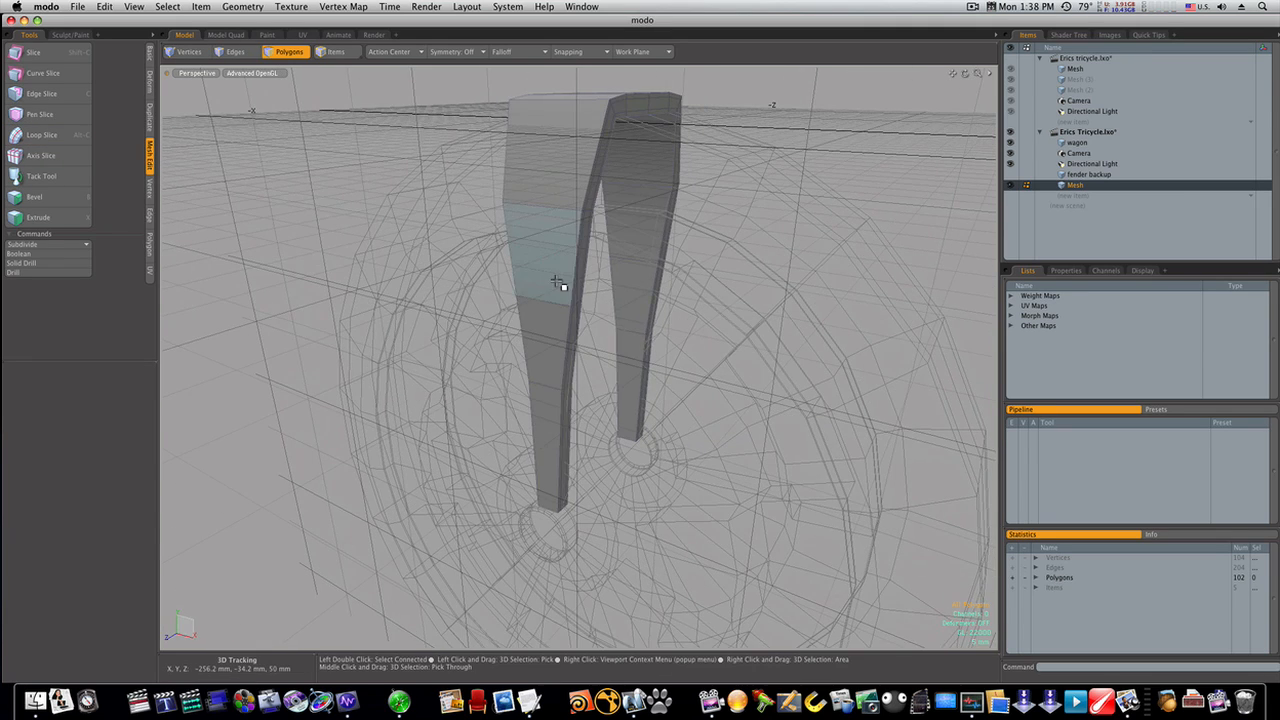
Step: Focus on the struts' lower ends at the hub and select their bottom edges
drag(556, 280, 566, 310)
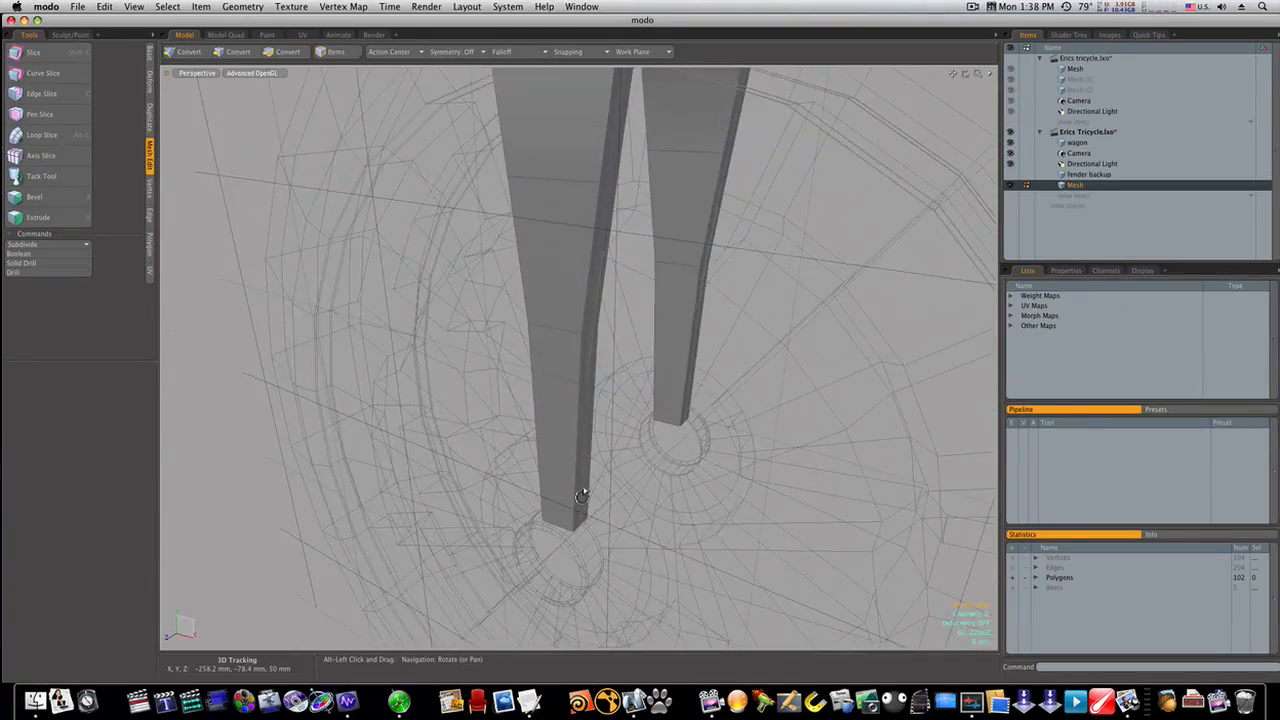
drag(584, 496, 588, 432)
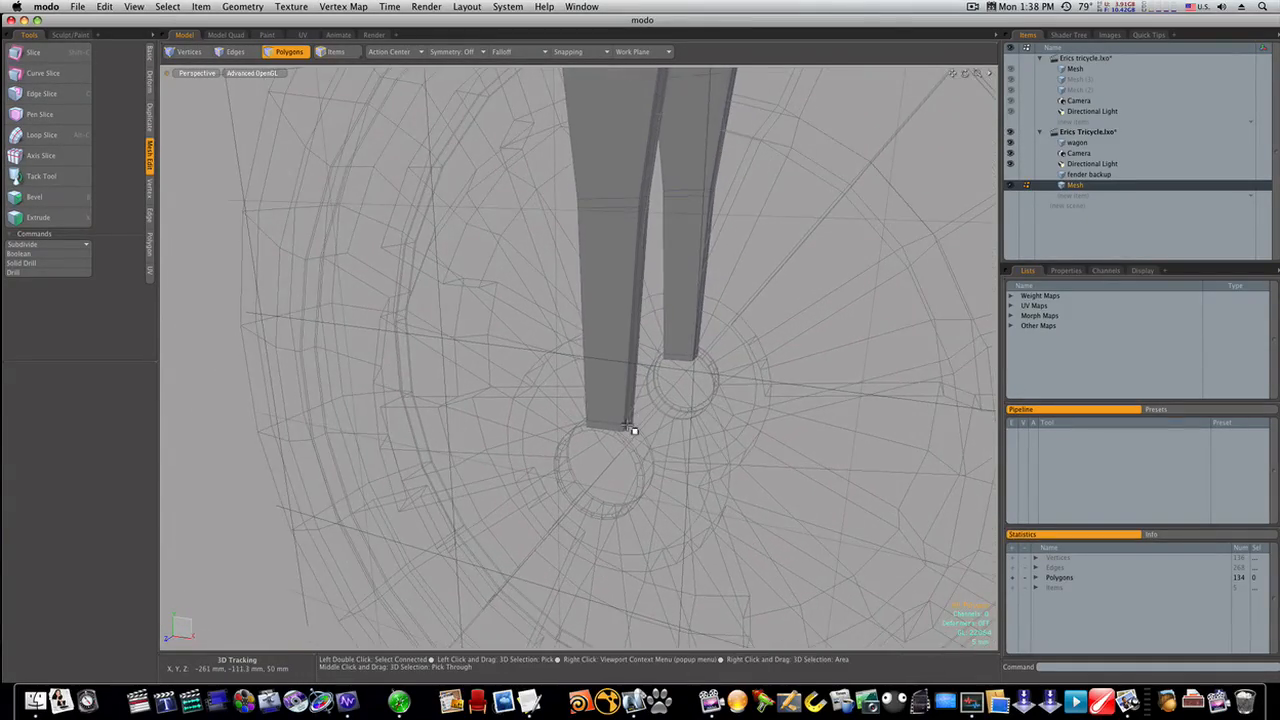
click(608, 410)
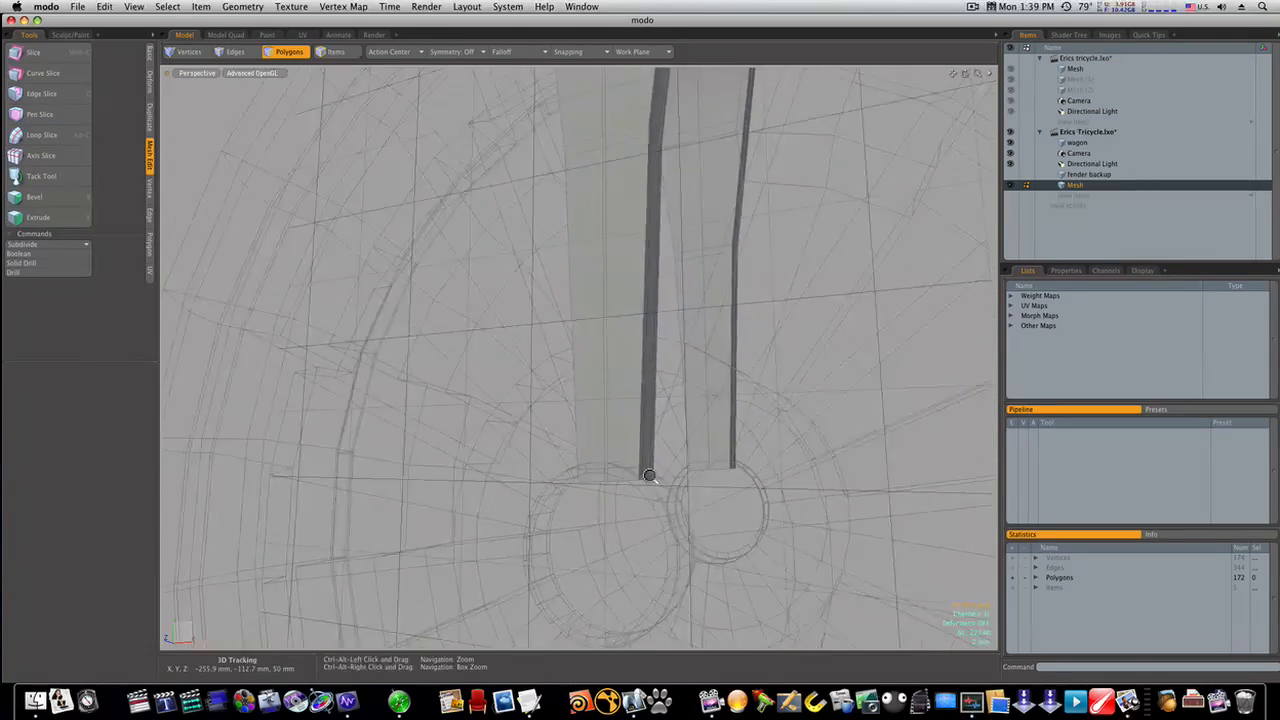
click(236, 52)
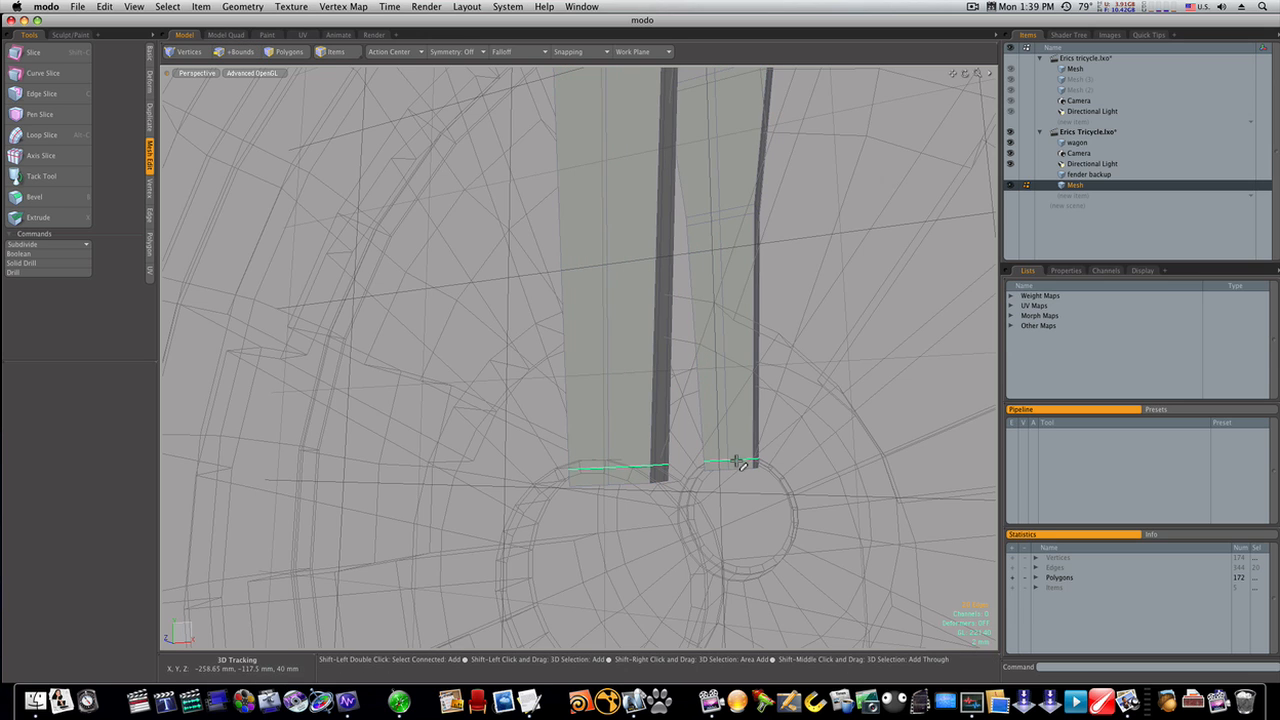
Step: Select the strut edges and bridge the tops into a U-shaped fork crown
drag(736, 460, 656, 414)
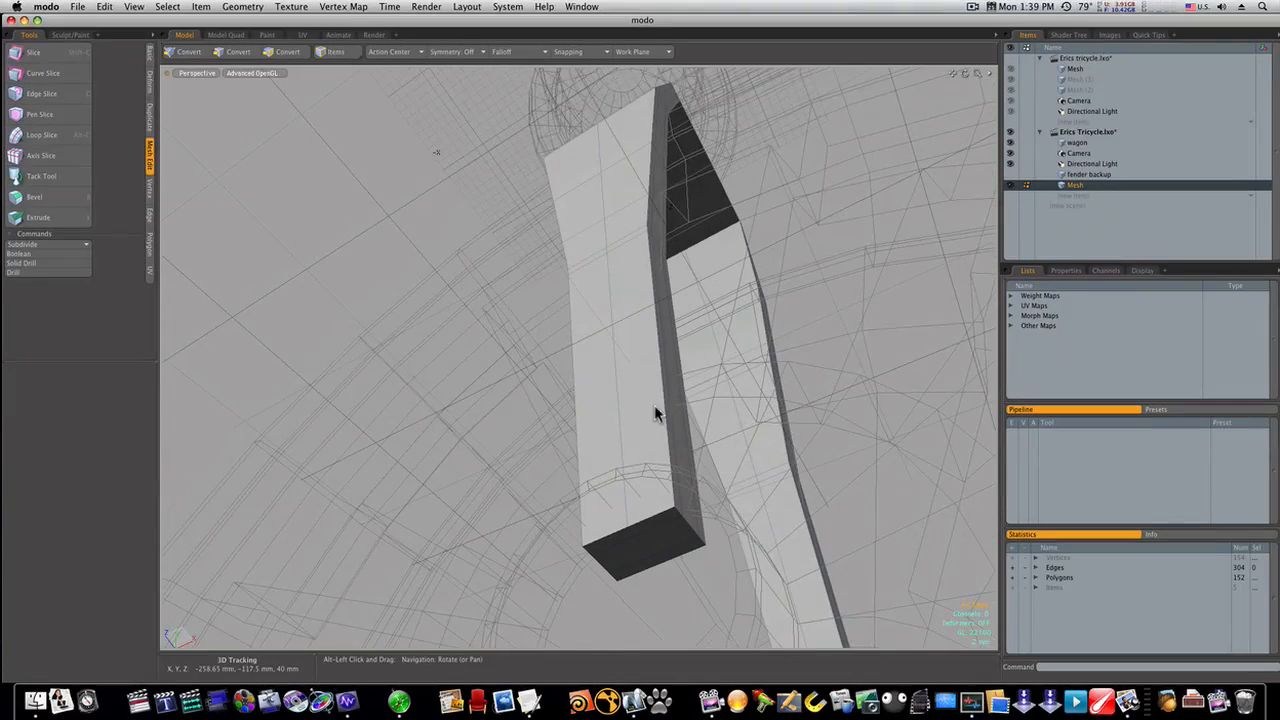
click(236, 52)
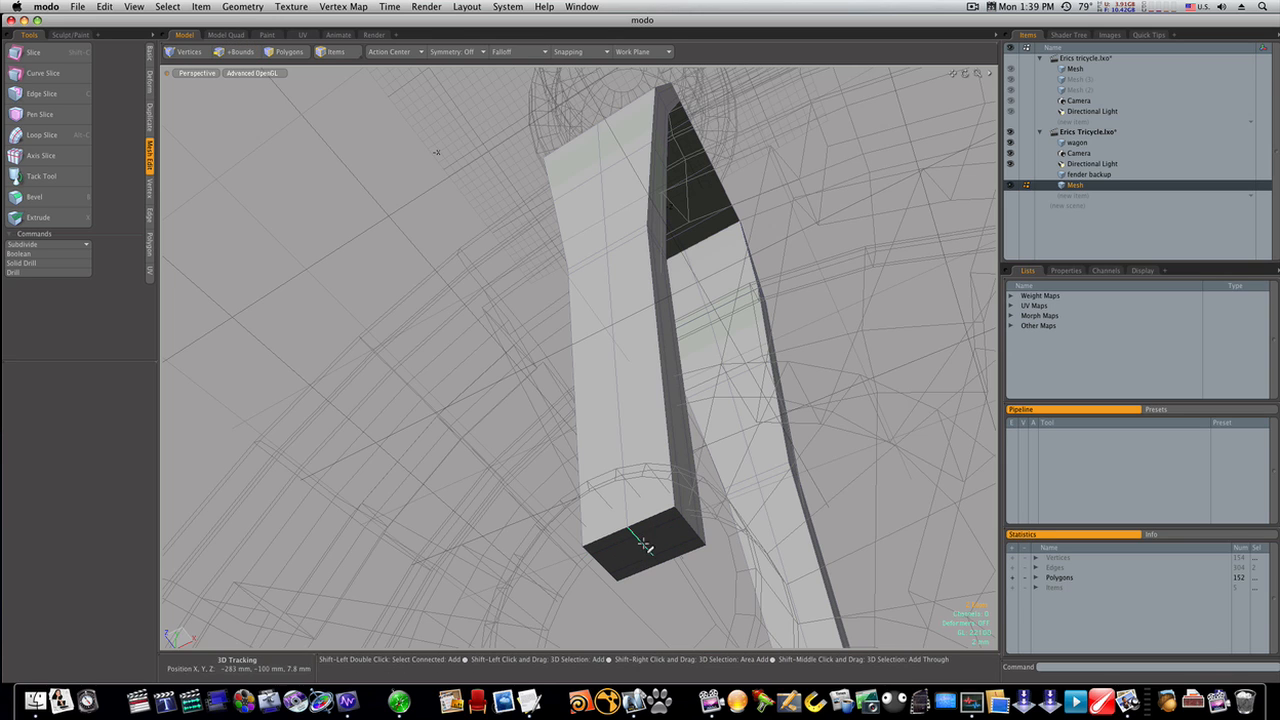
click(236, 52)
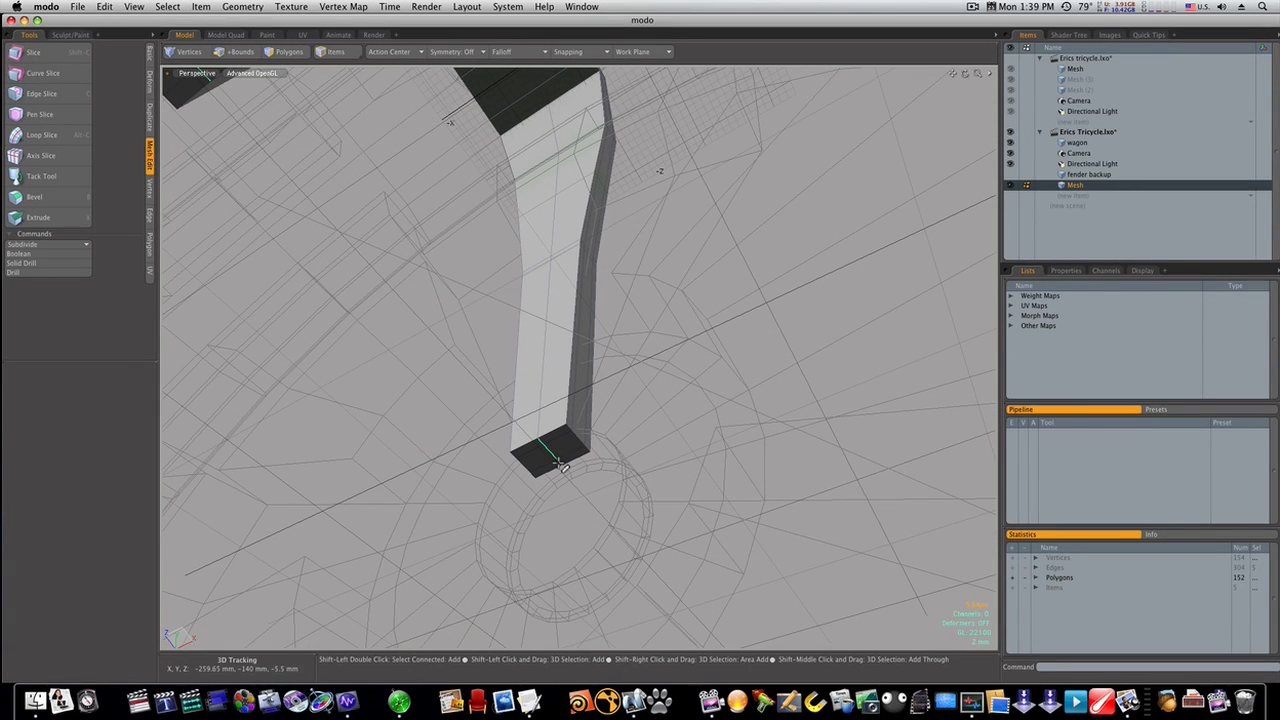
click(236, 52)
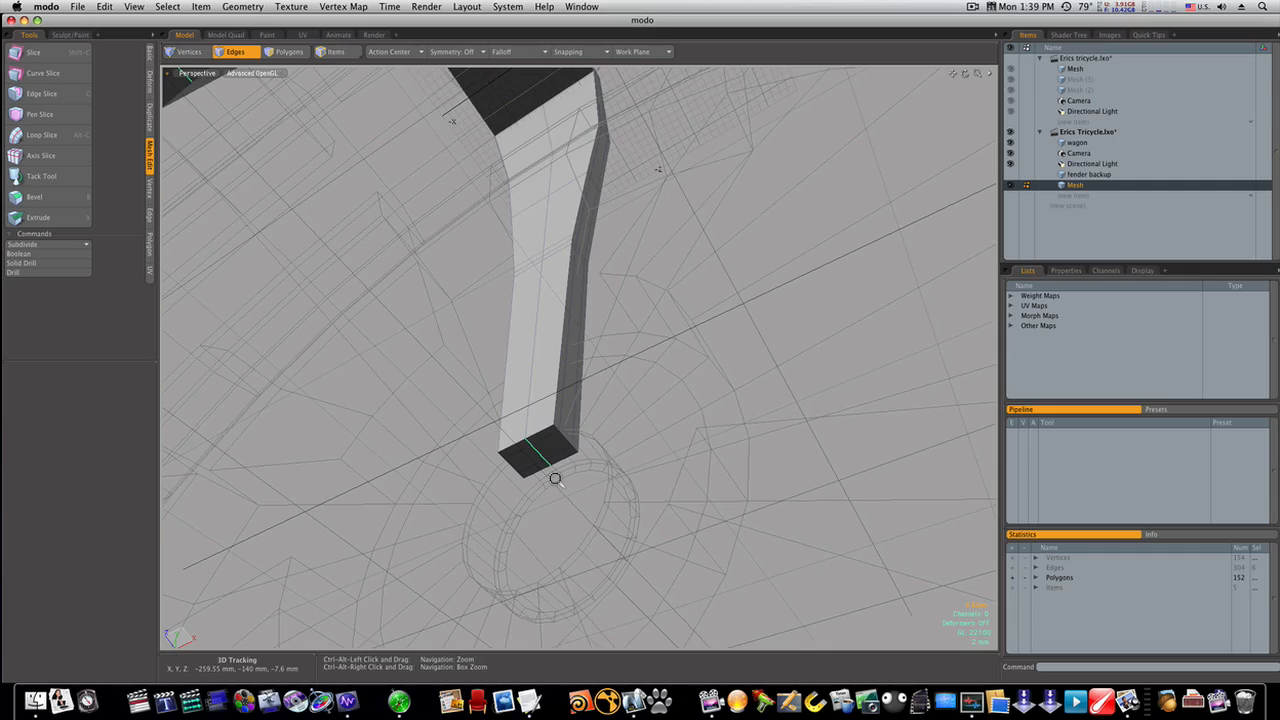
drag(556, 480, 452, 424)
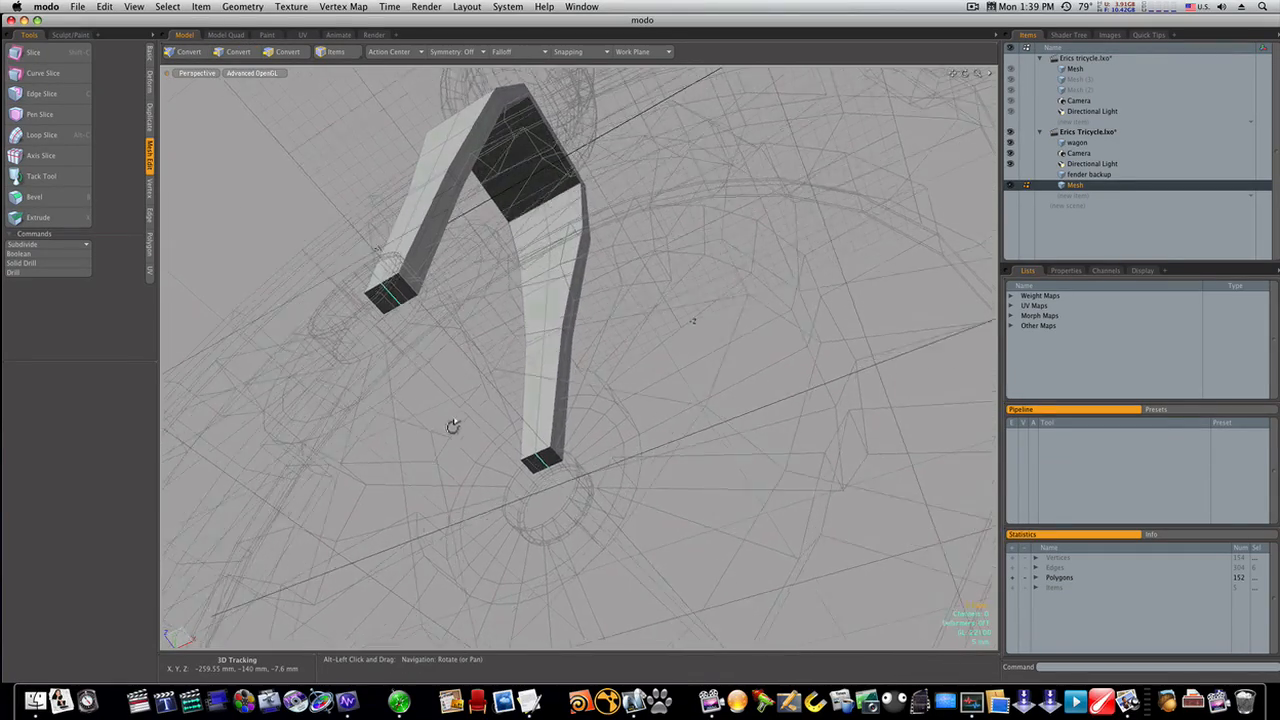
key(w)
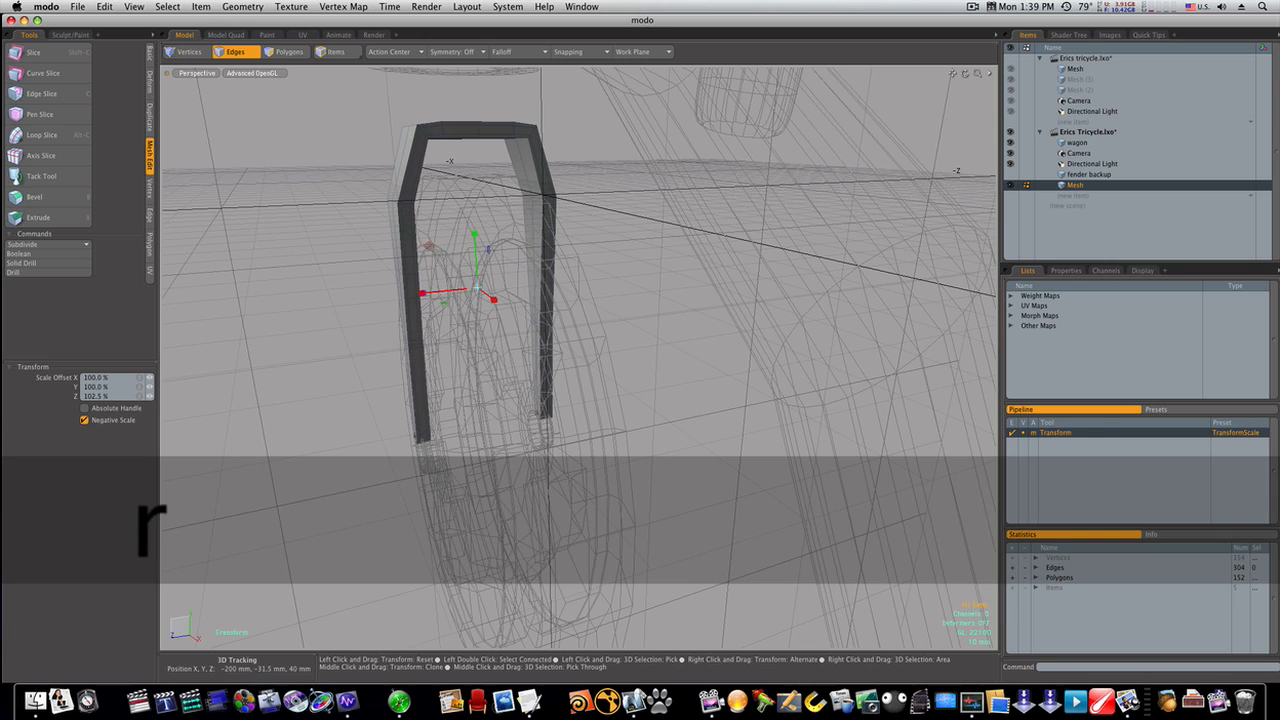
Step: Scale the selected part of the fork about 6% larger
drag(456, 290, 430, 290)
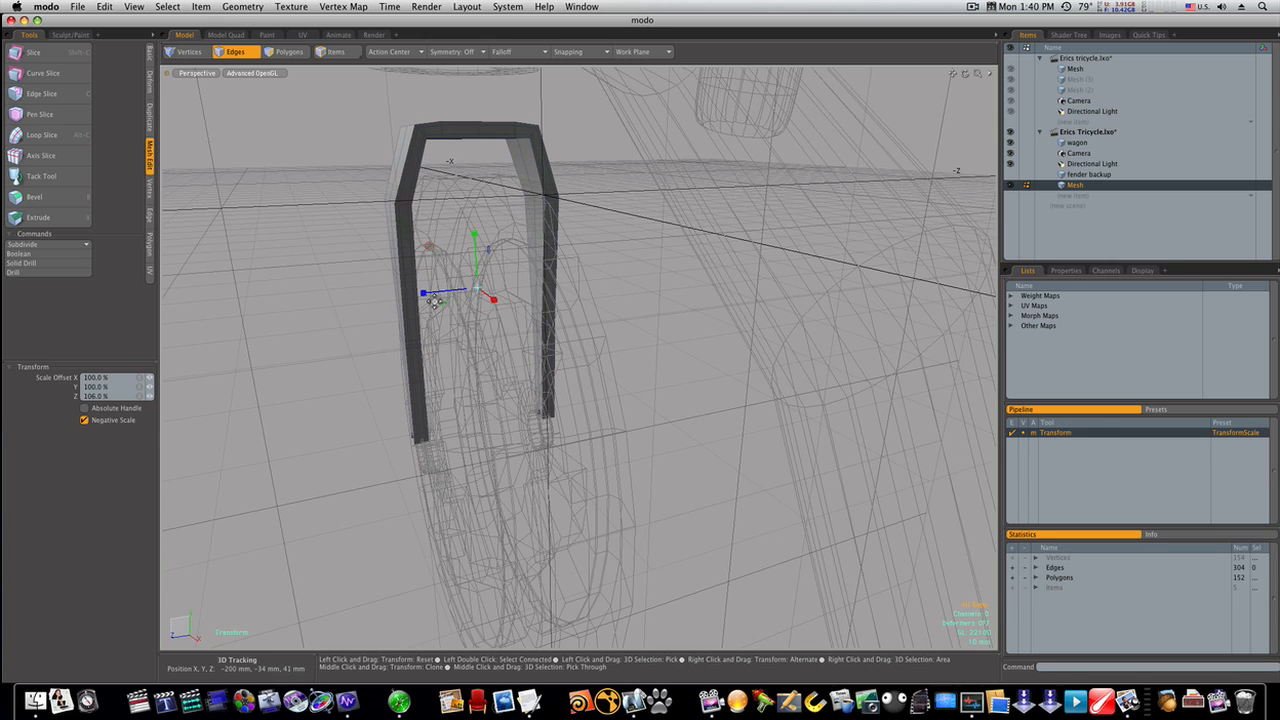
mouse_move(424, 336)
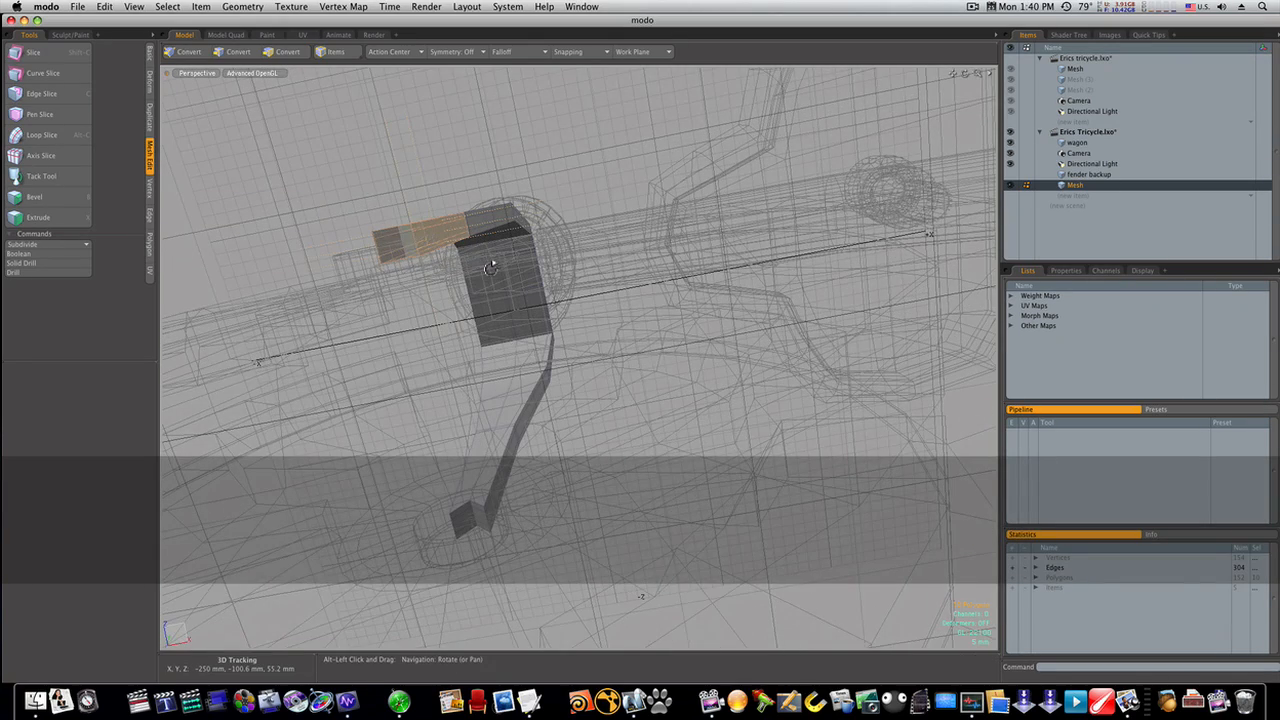
click(288, 52)
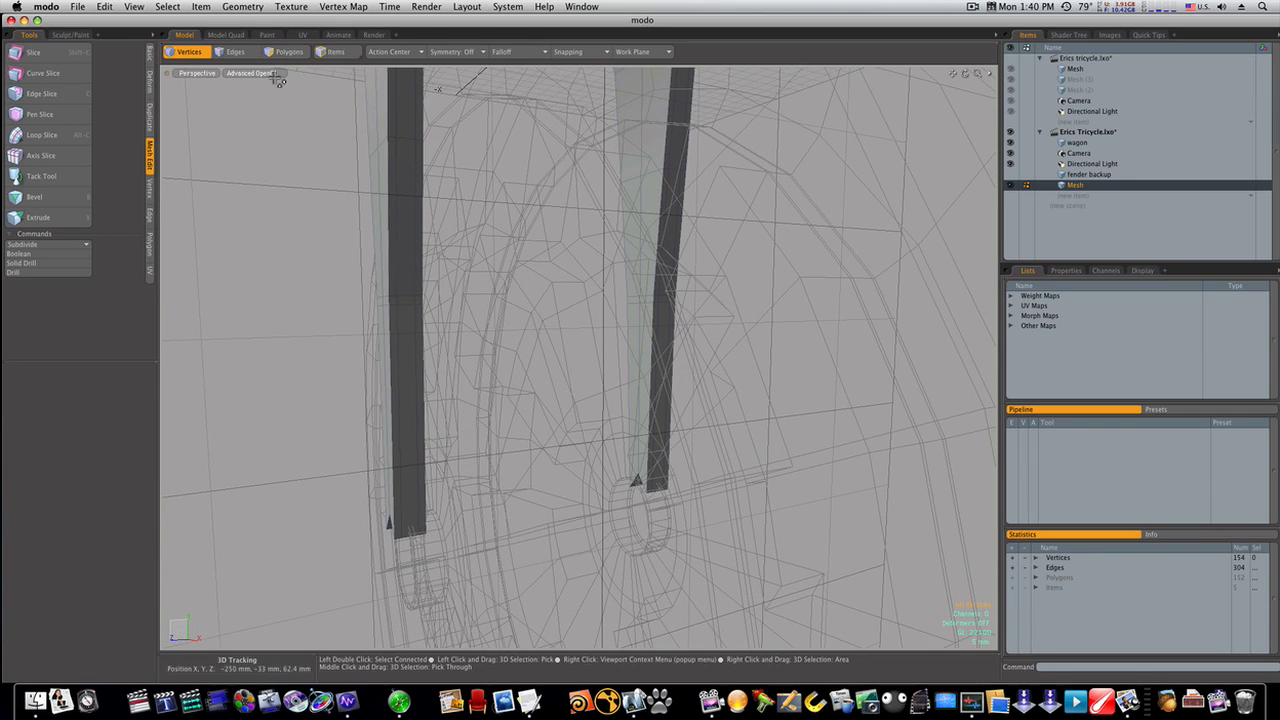
Step: Select and move fork edges in wireframe to split the strut into two legs
click(236, 52)
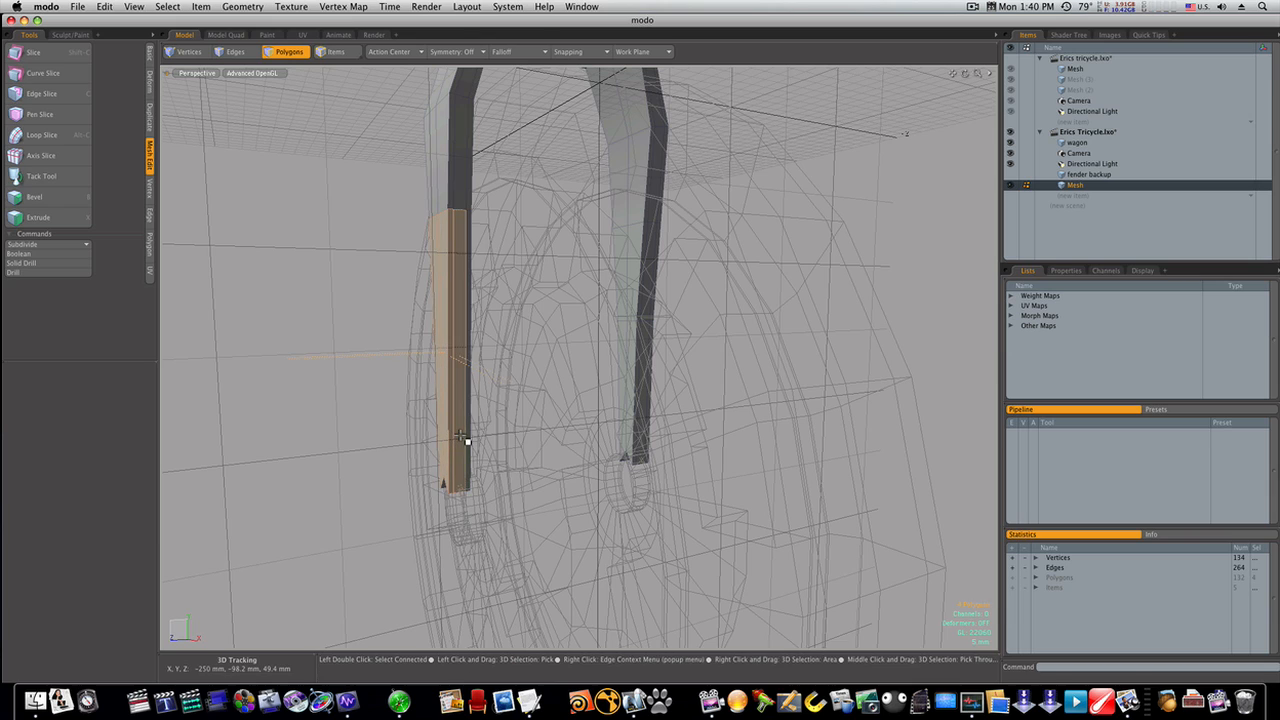
drag(460, 440, 490, 270)
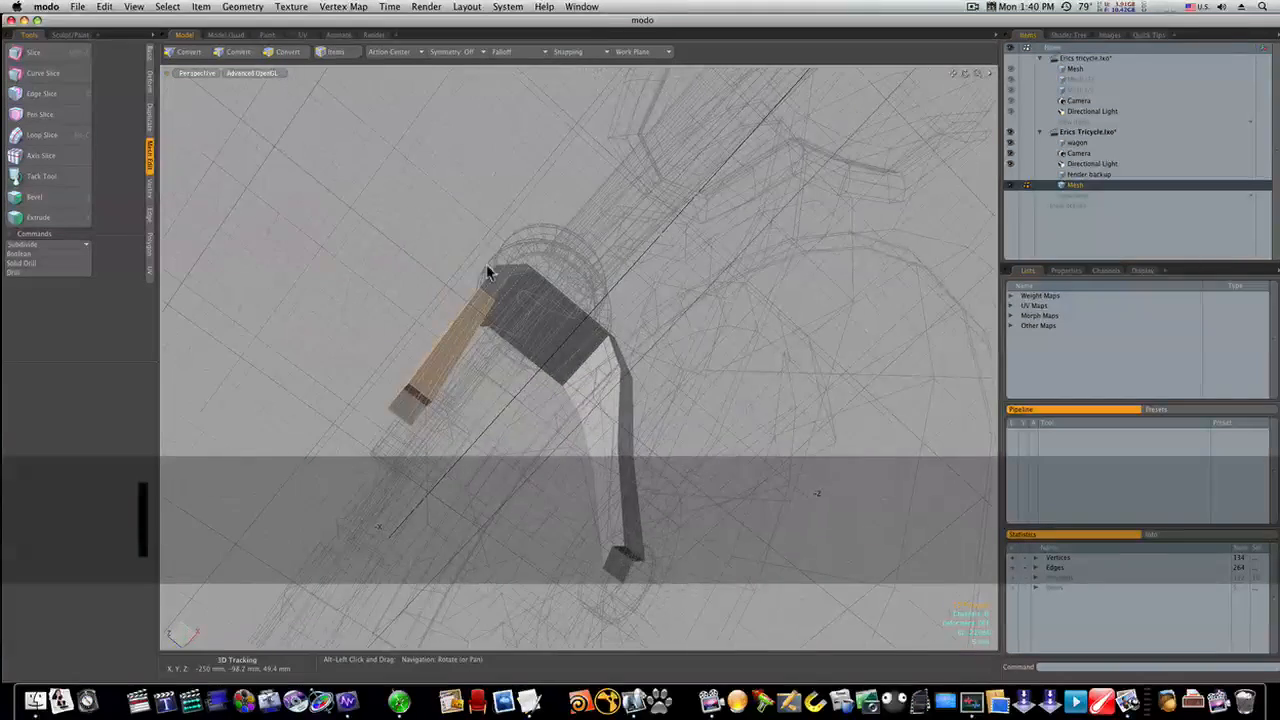
click(288, 52)
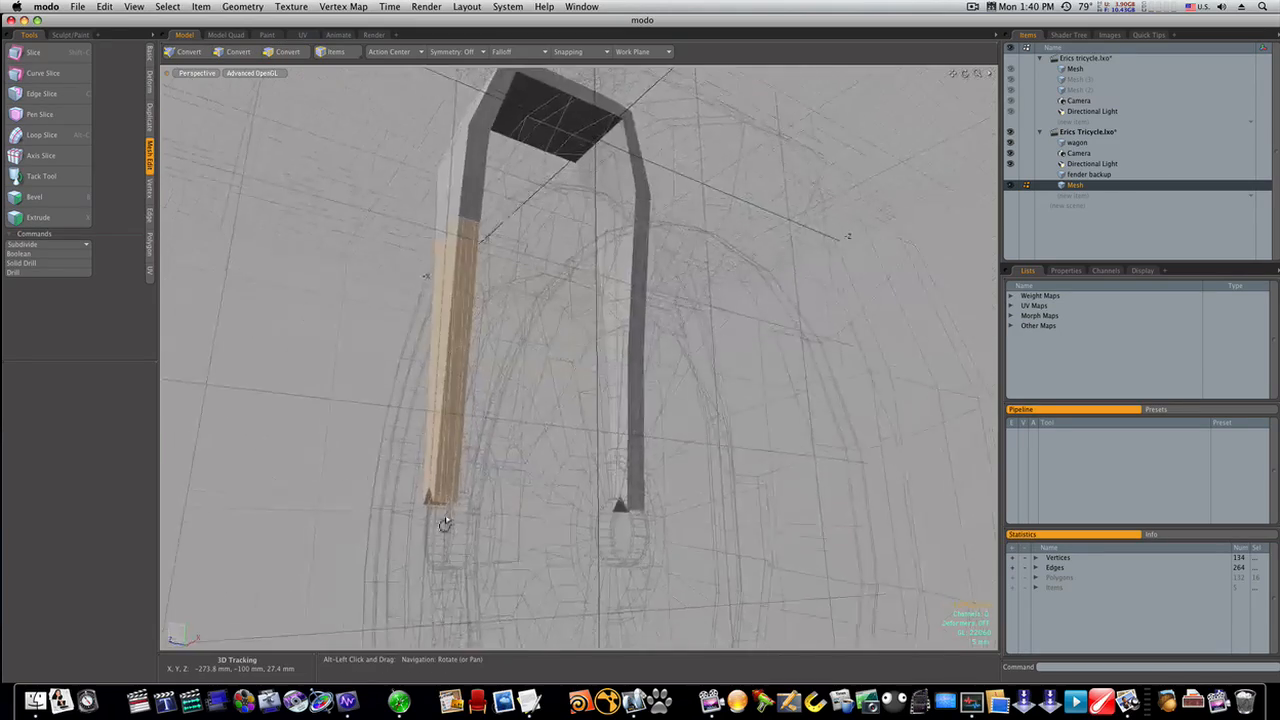
key(w)
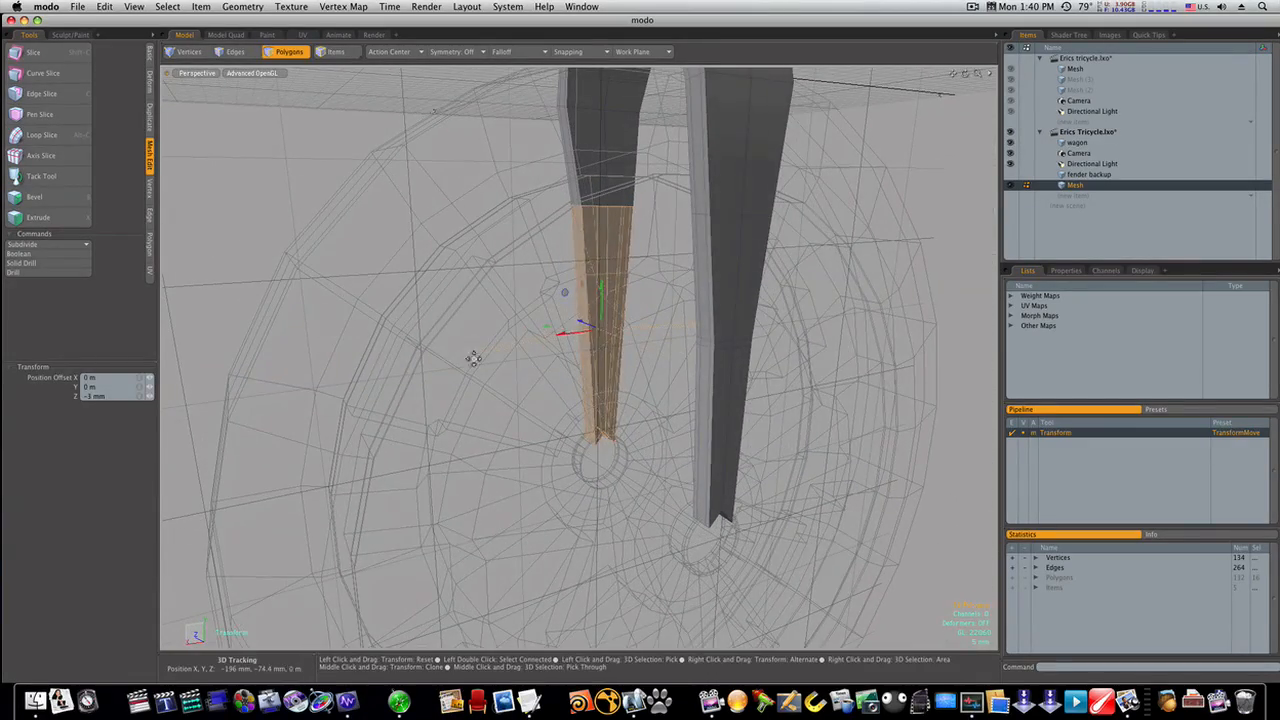
click(236, 52)
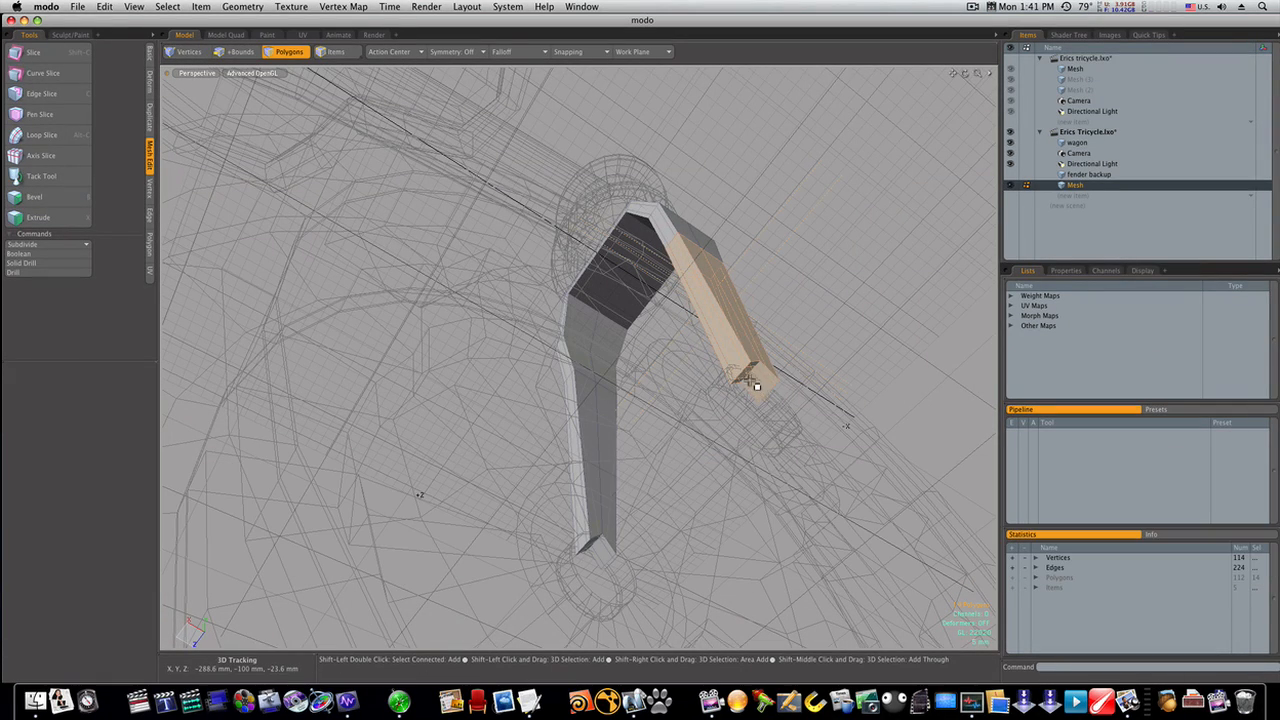
drag(756, 388, 844, 482)
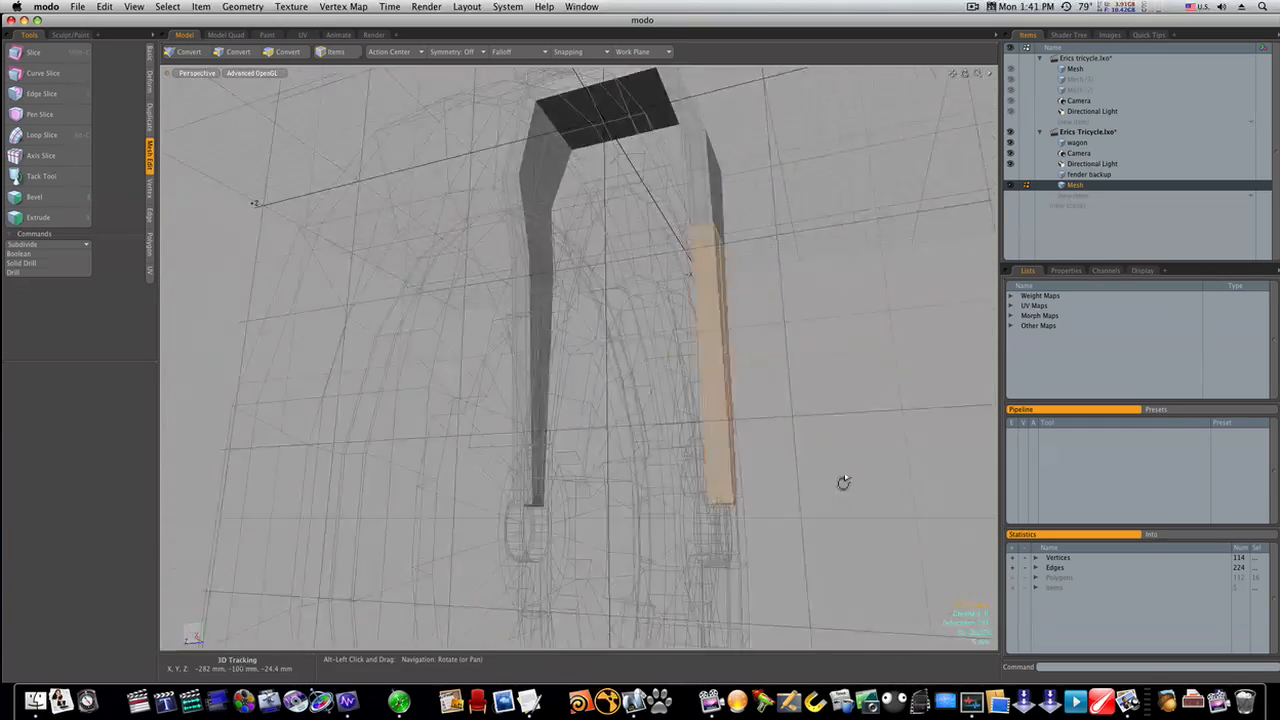
key(w)
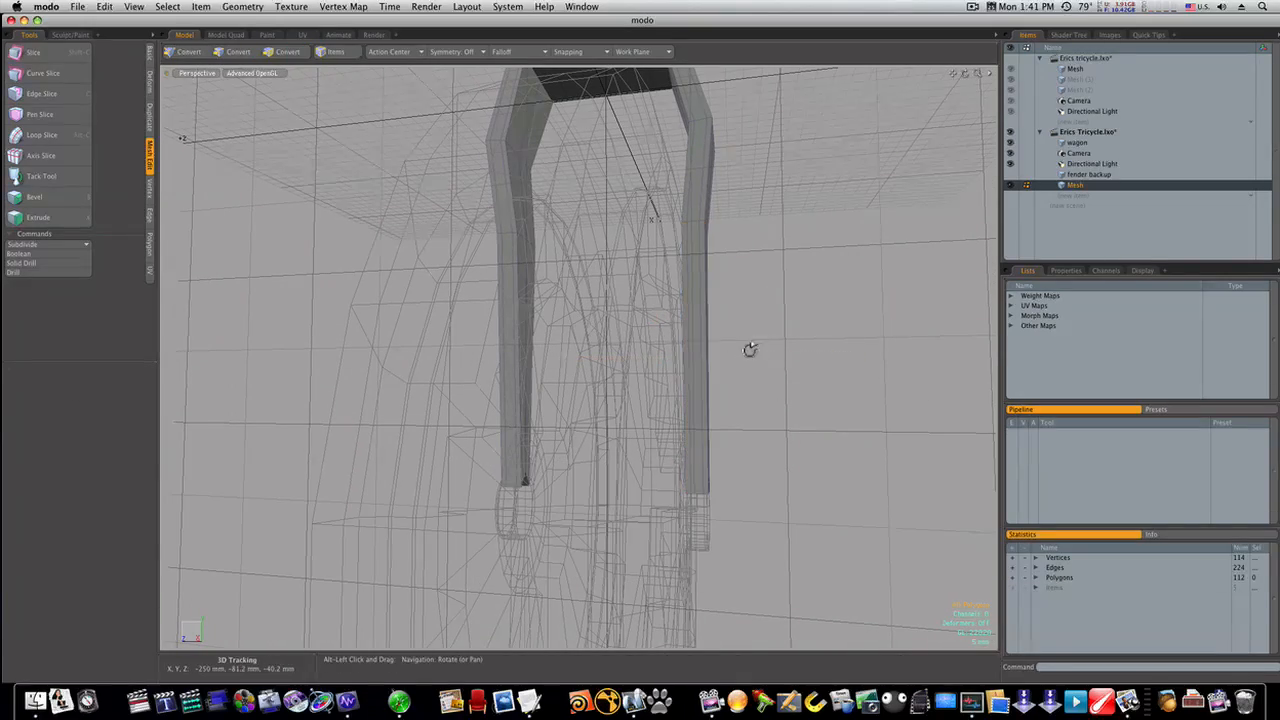
Step: Stretch the legs to the hub, round the fork's top arch, and restore shaded view
drag(750, 350, 576, 344)
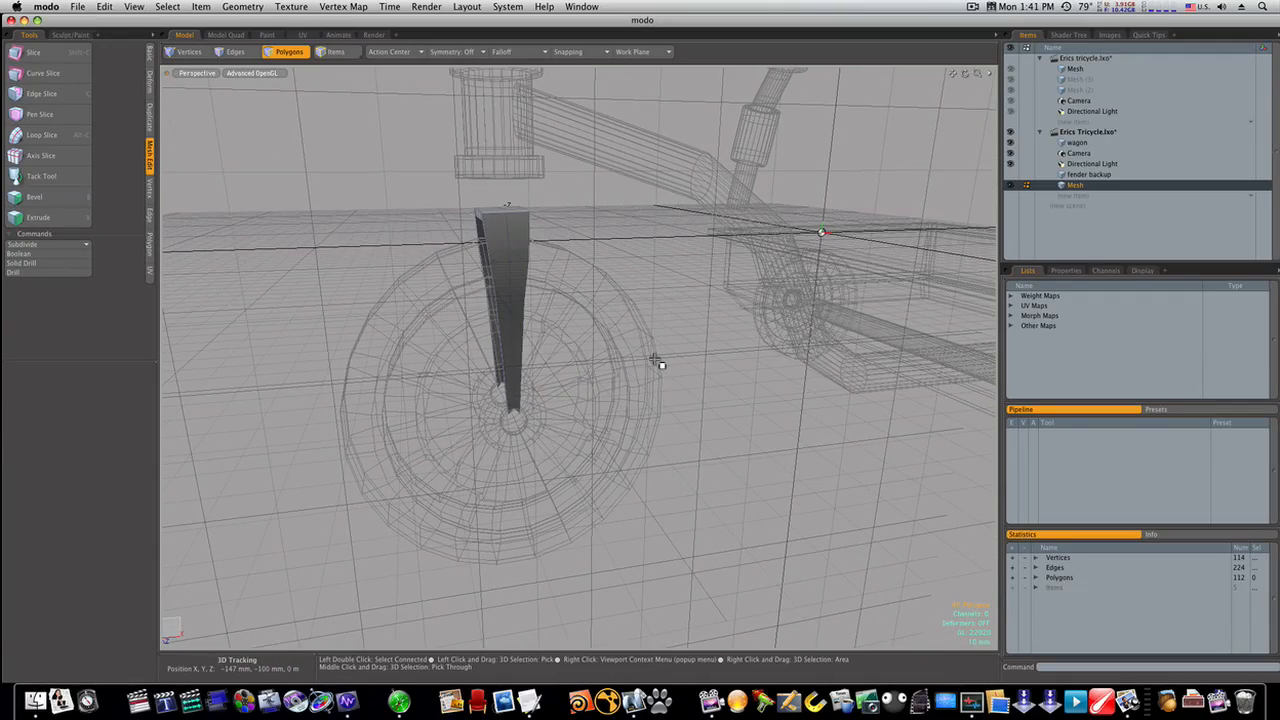
drag(650, 360, 636, 356)
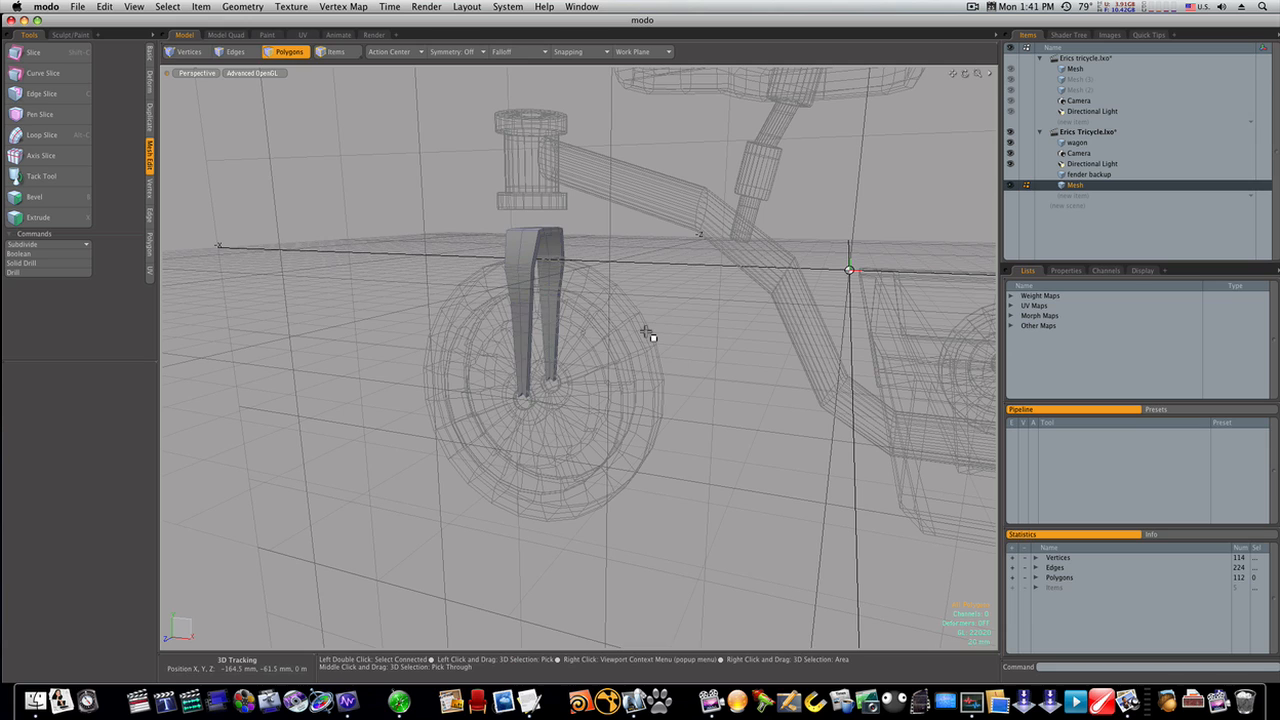
drag(650, 336, 630, 340)
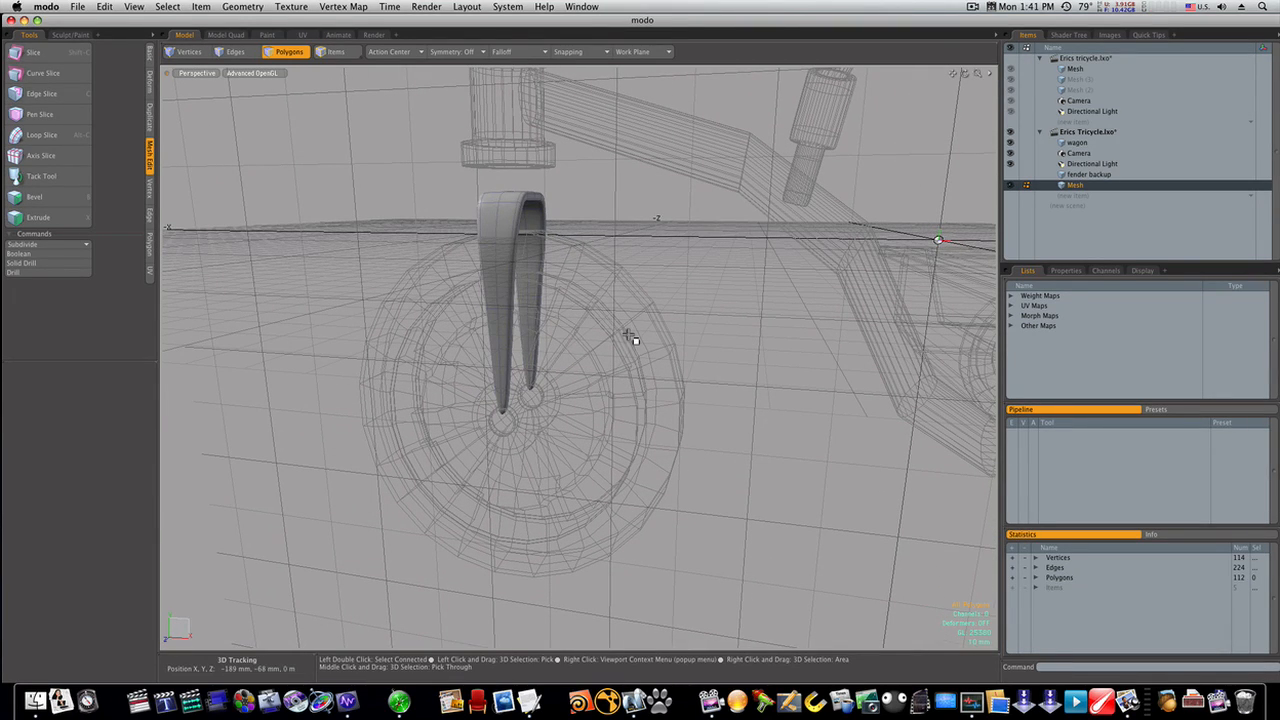
click(1078, 142)
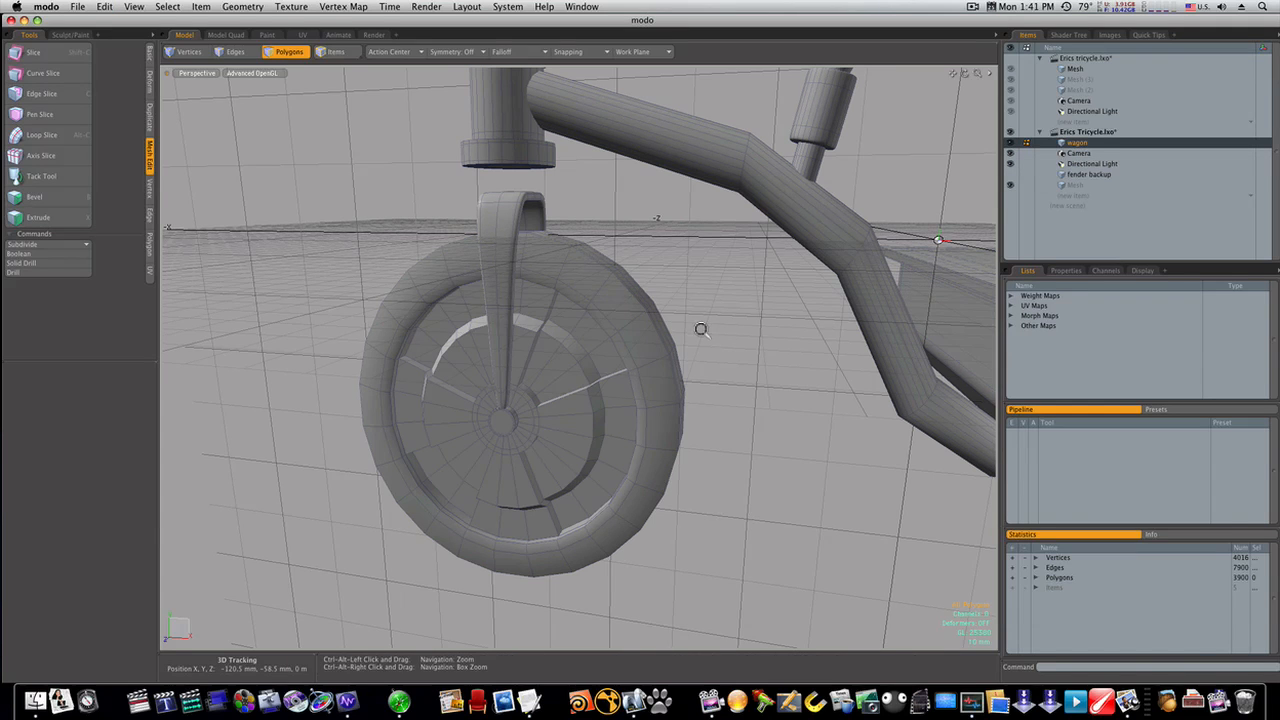
Step: Scale the fork mesh wider so its arch straddles the front tire
drag(700, 330, 720, 336)
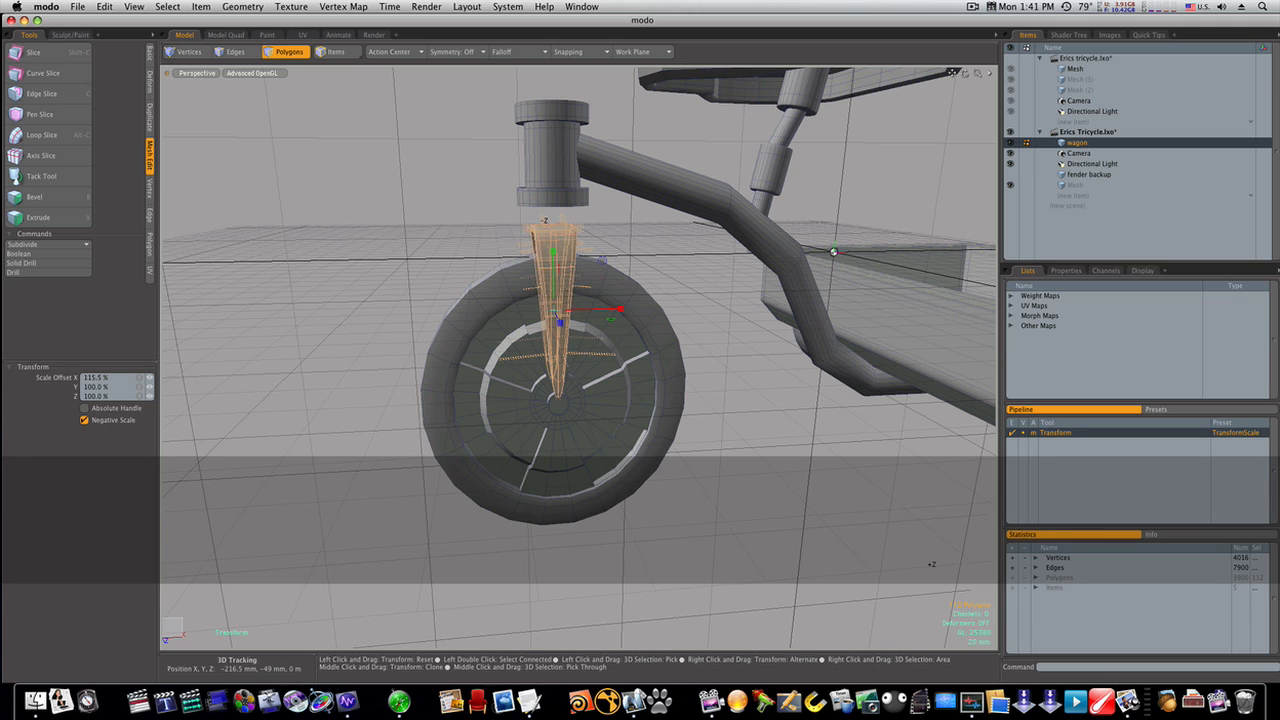
drag(620, 308, 648, 308)
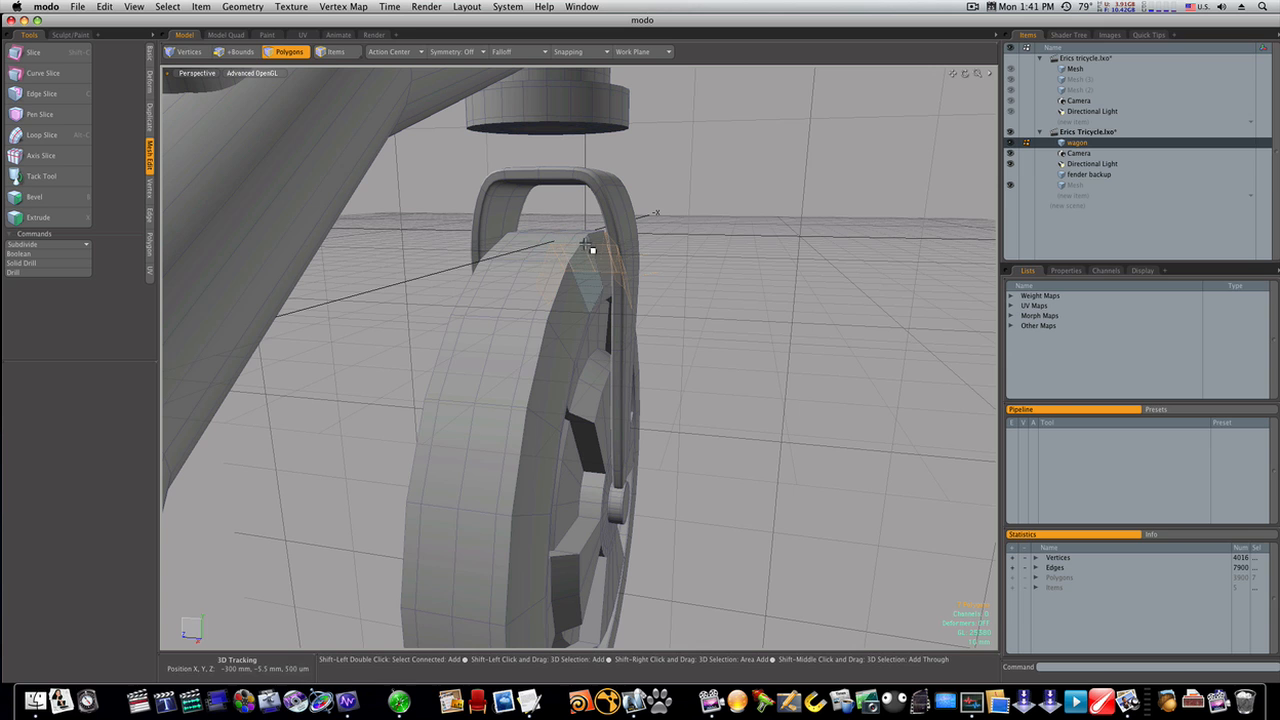
Step: Select the tire tread polygon band over the wheel's top and inspect it
click(528, 448)
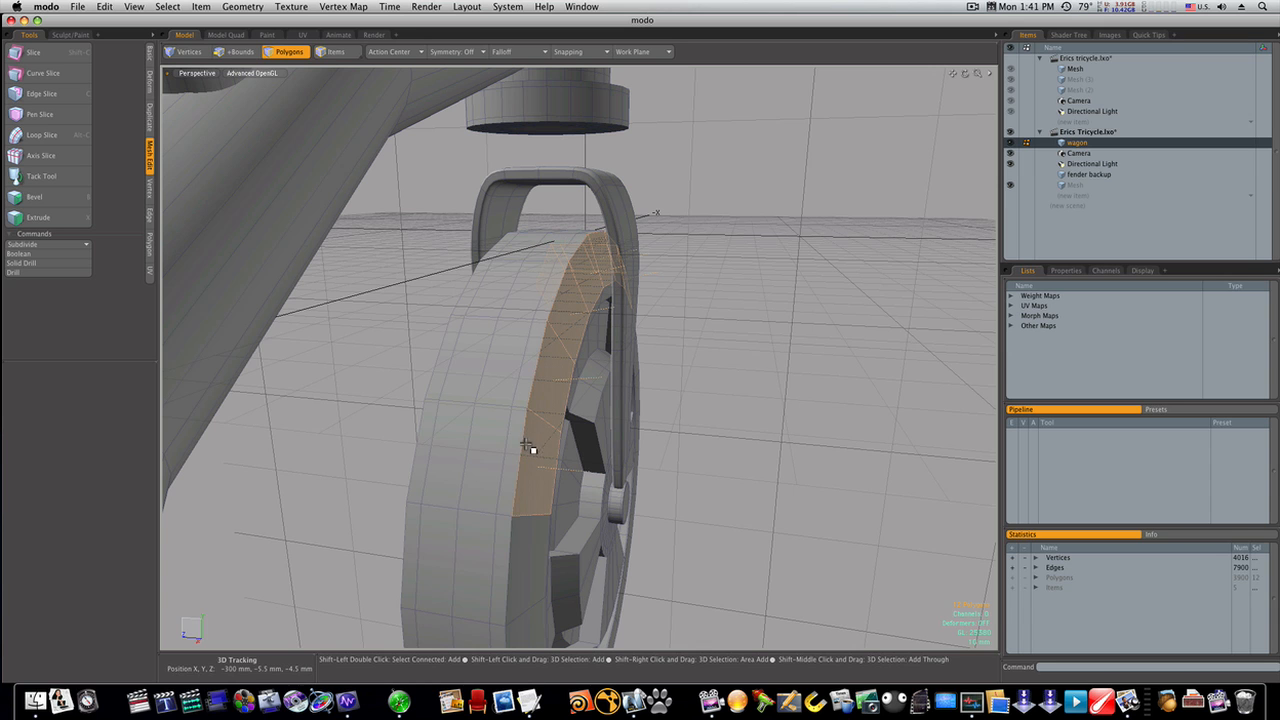
drag(524, 444, 320, 456)
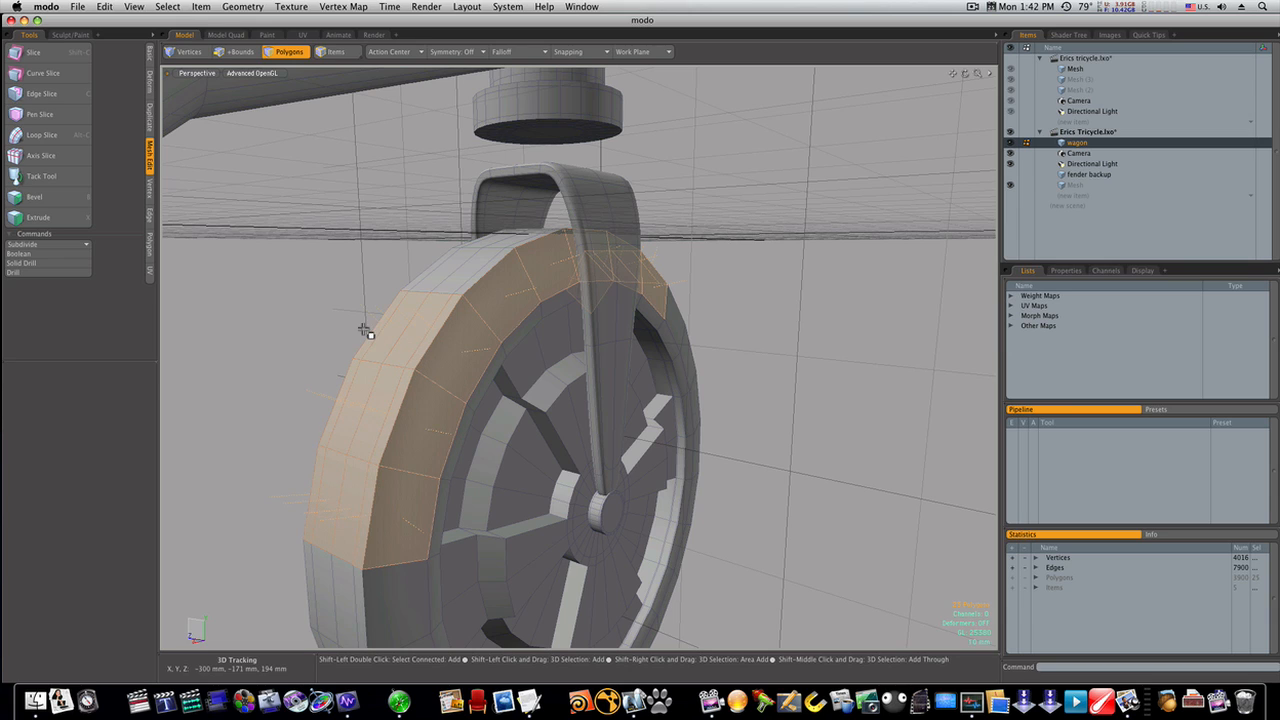
mouse_move(432, 284)
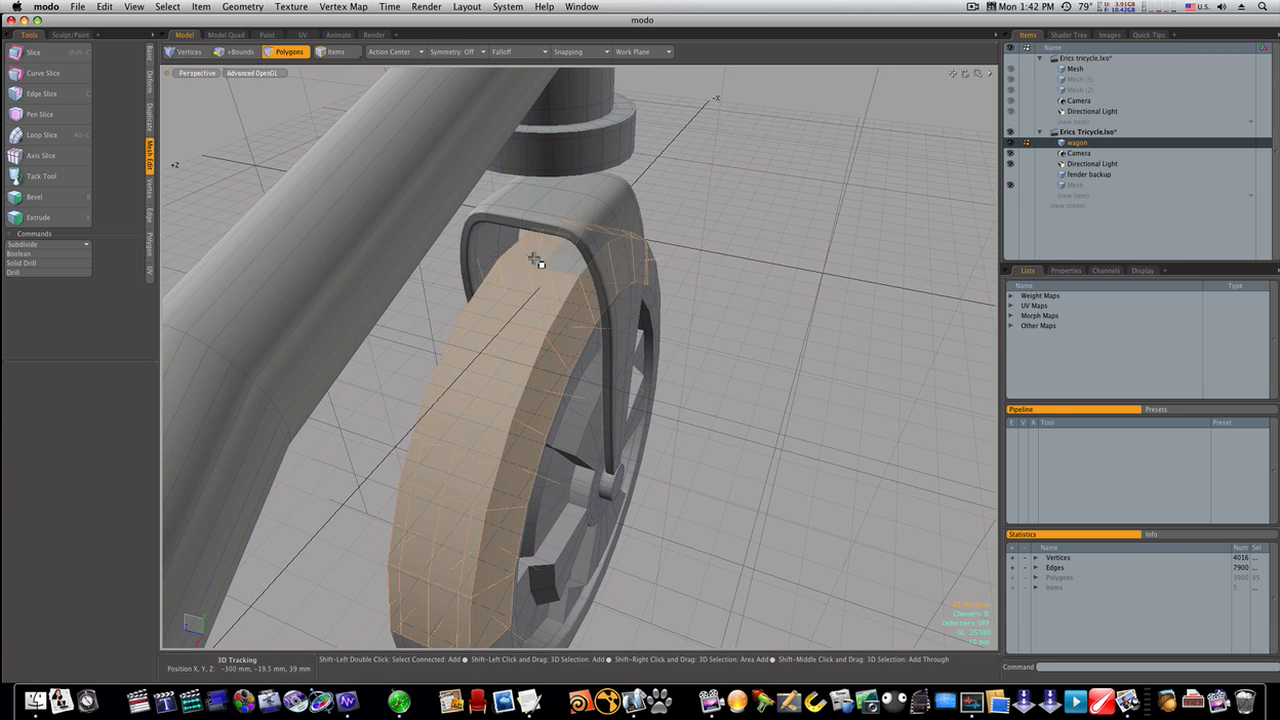
drag(540, 260, 378, 274)
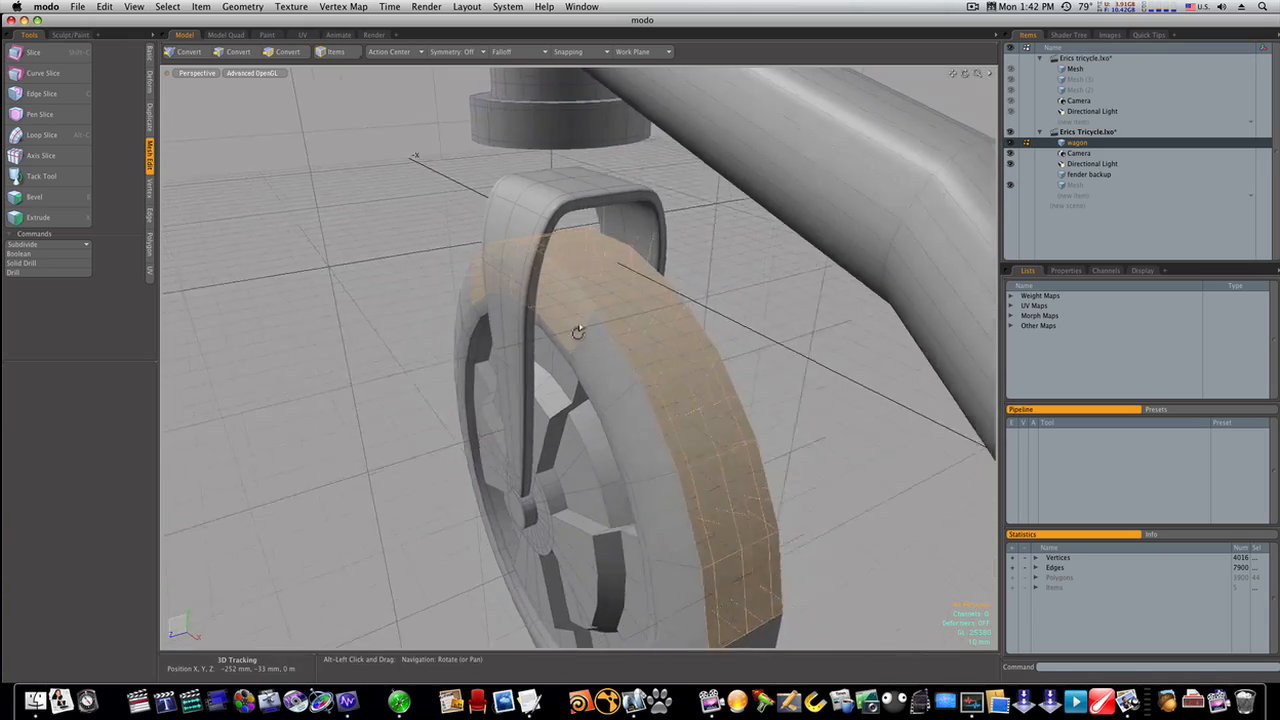
drag(578, 330, 638, 560)
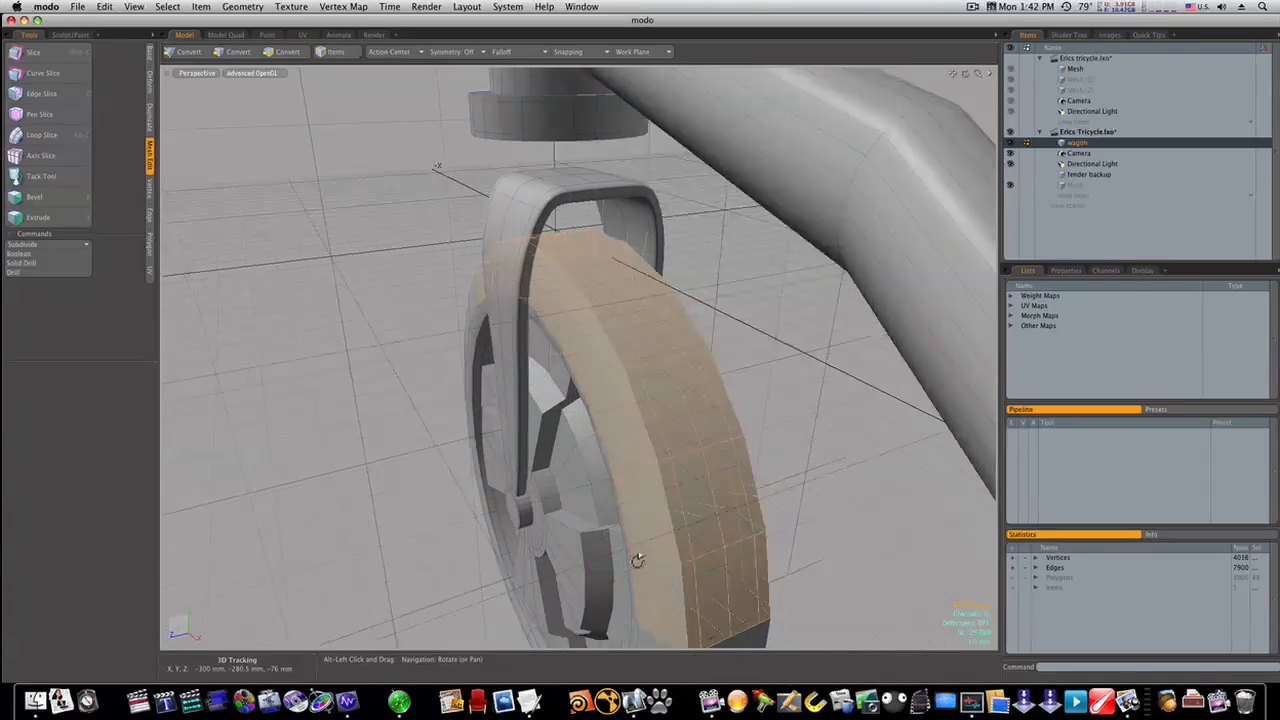
drag(636, 560, 444, 304)
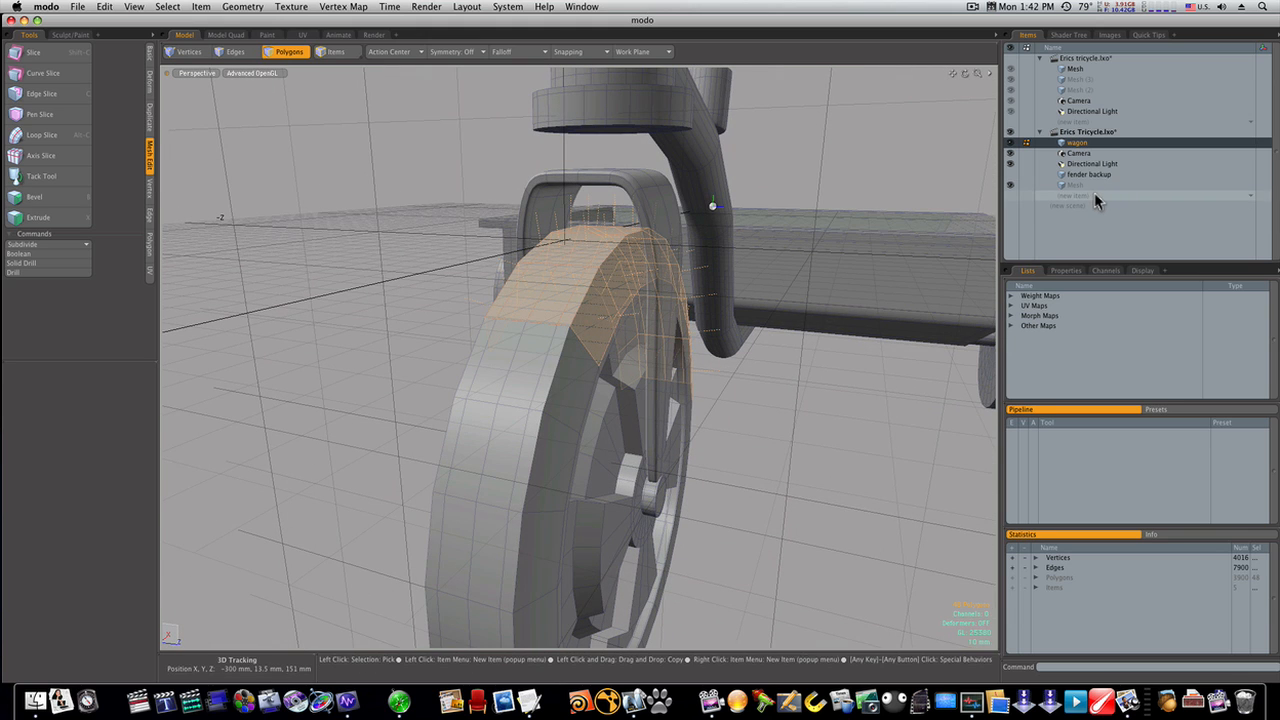
Step: Paste the tire band into a new mesh item and thicken it into a fender
click(1080, 196)
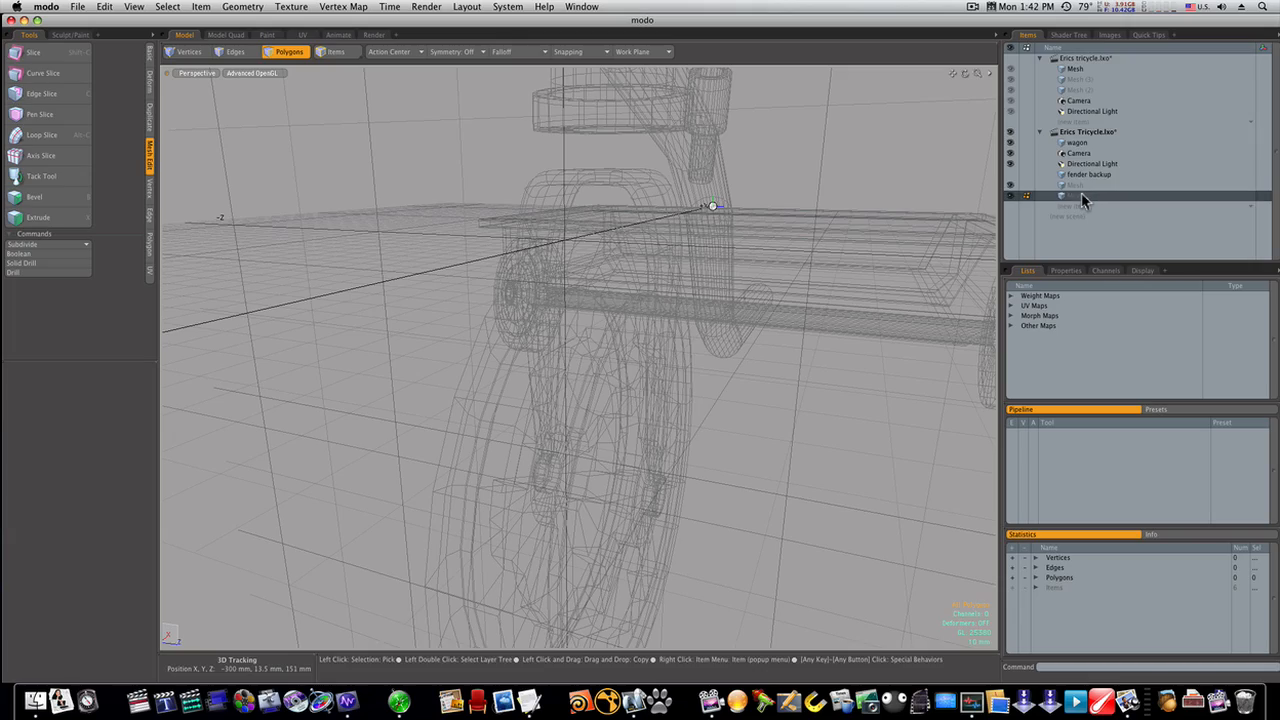
click(1080, 196)
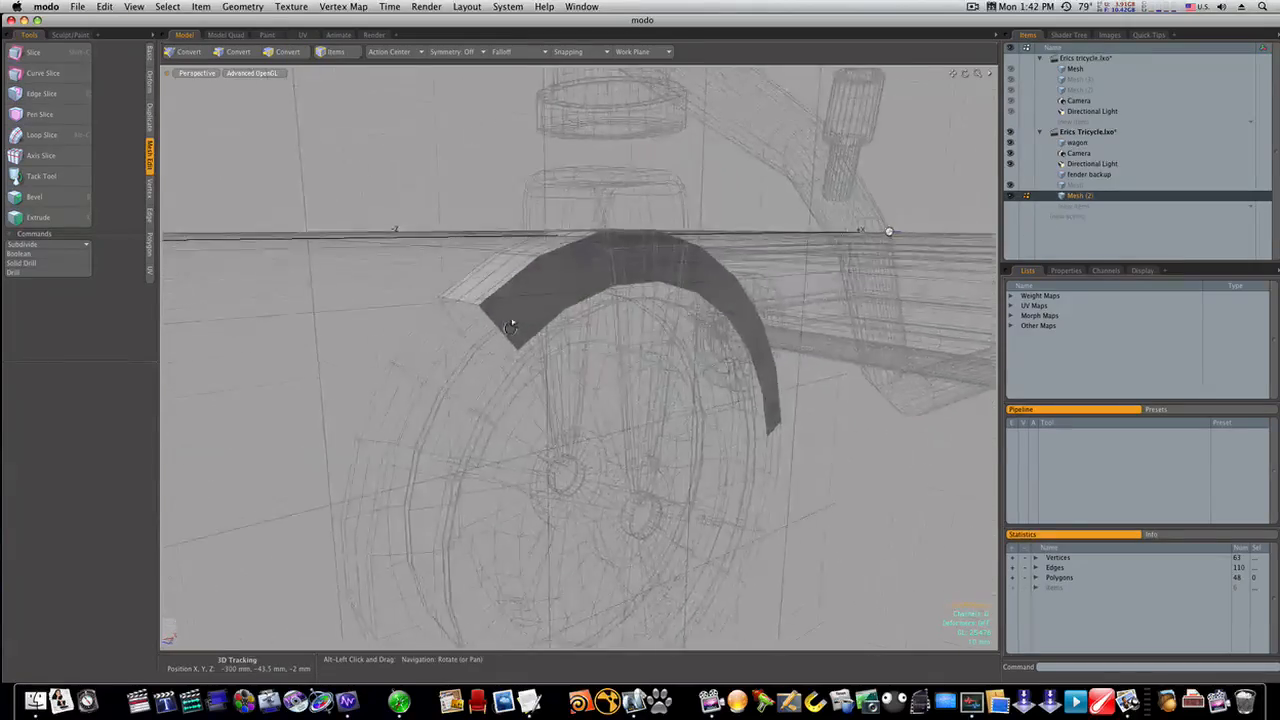
drag(510, 330, 550, 308)
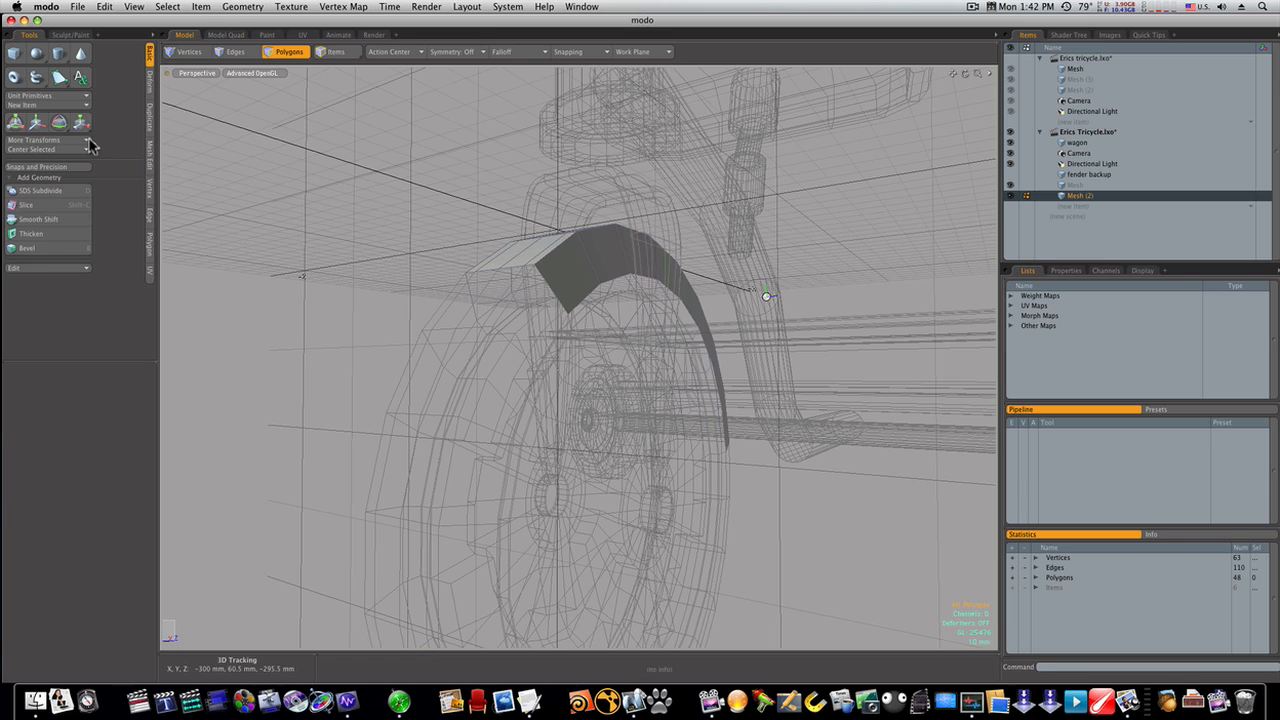
click(32, 232)
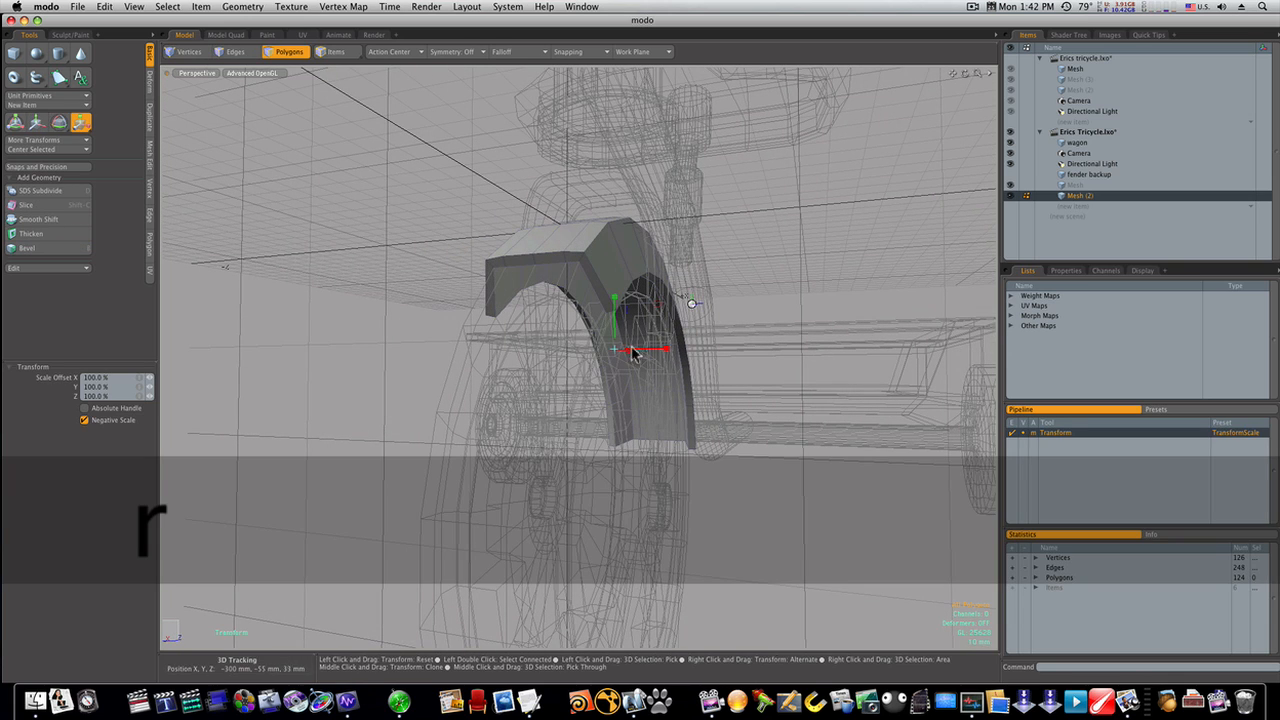
Step: Scale the fender a few percent larger so it clears the tire, then inspect it from above
drag(656, 350, 620, 340)
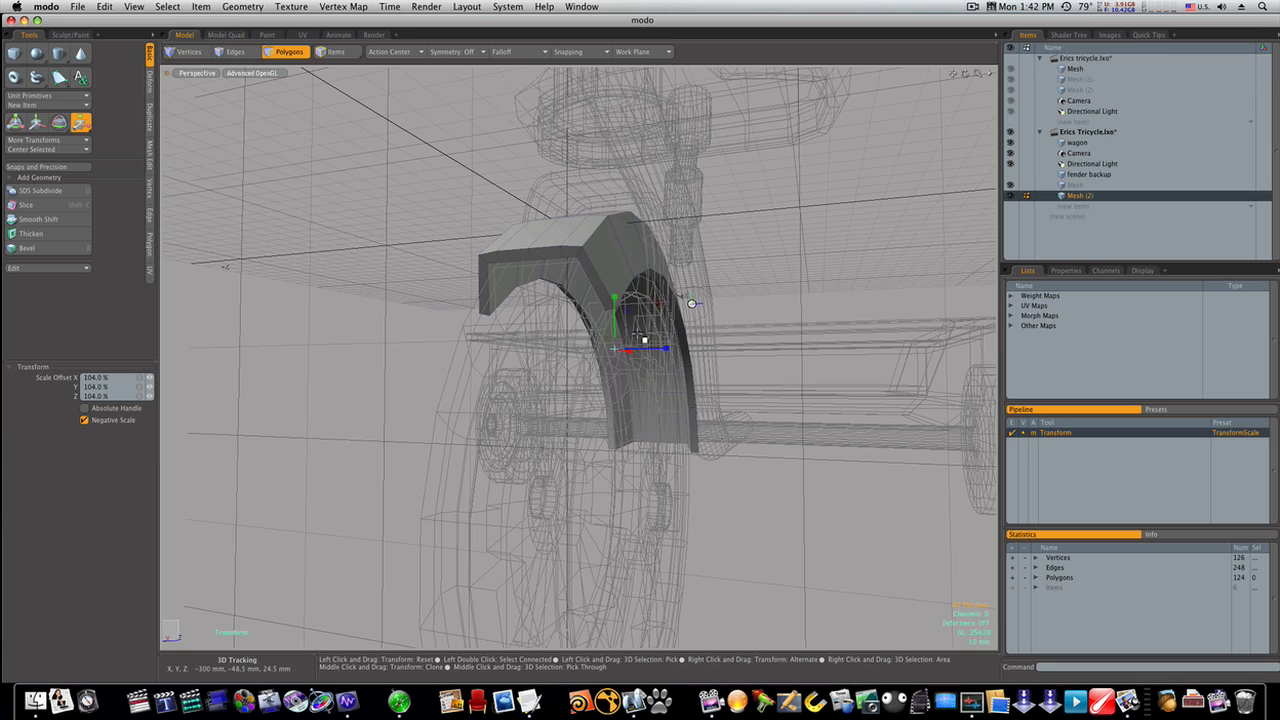
click(592, 268)
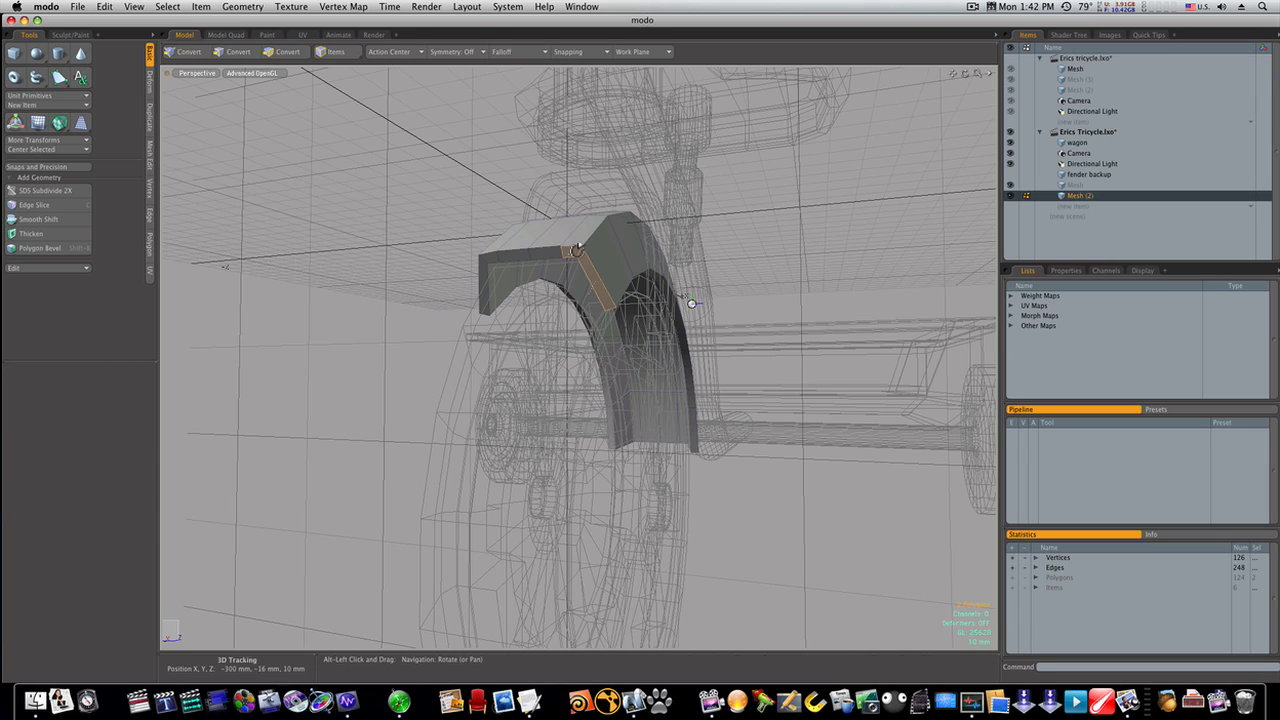
click(34, 204)
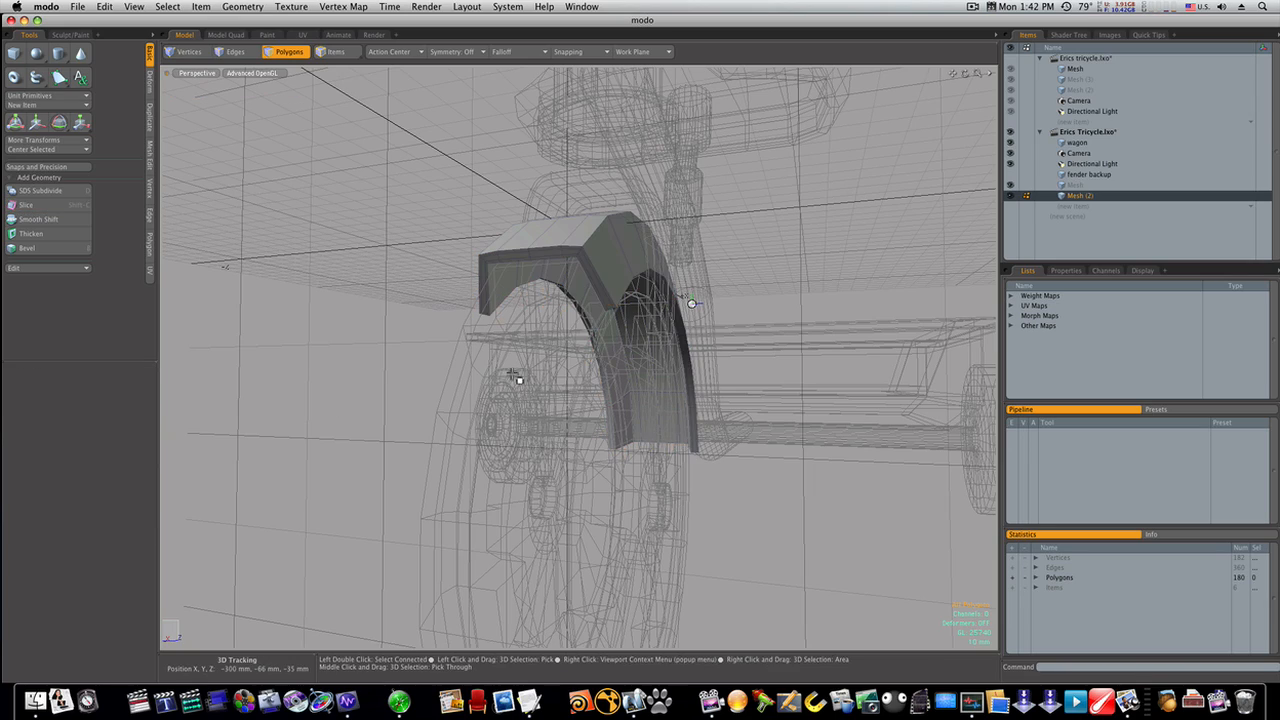
drag(600, 350, 520, 410)
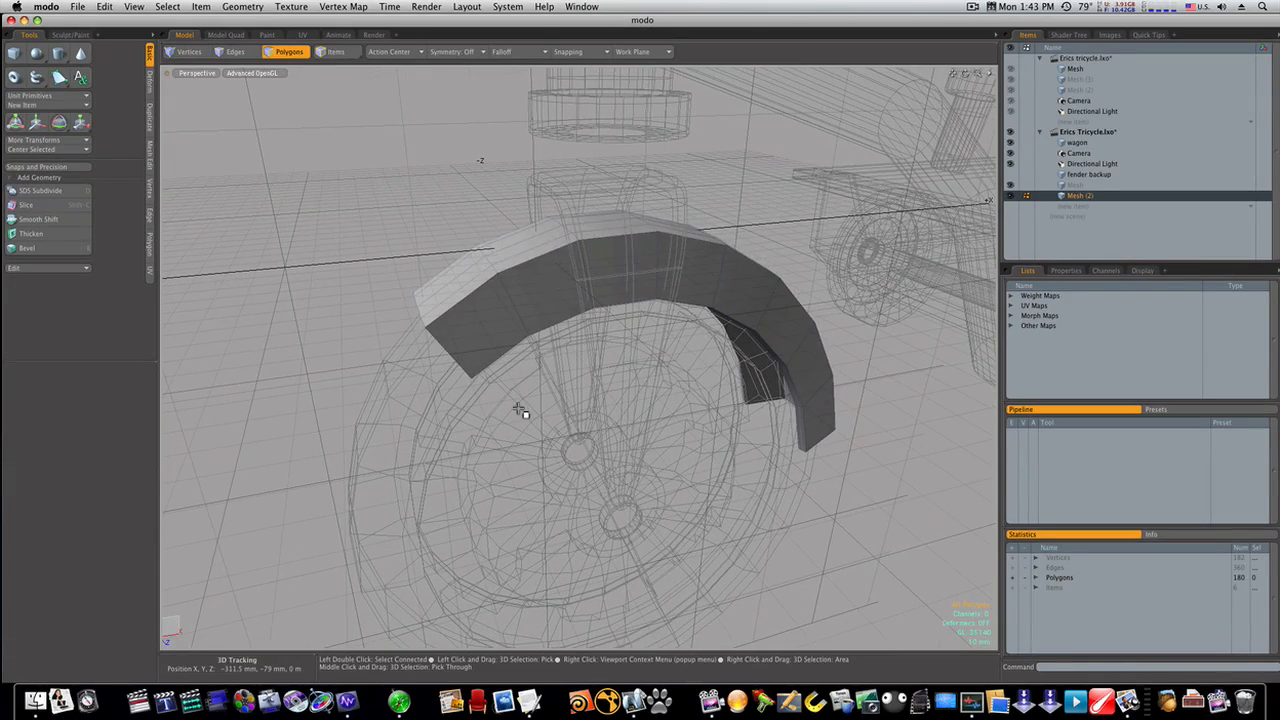
Step: Orbit around the subdivided fender, then select the main Mesh item to see the whole trike
drag(520, 410, 504, 374)
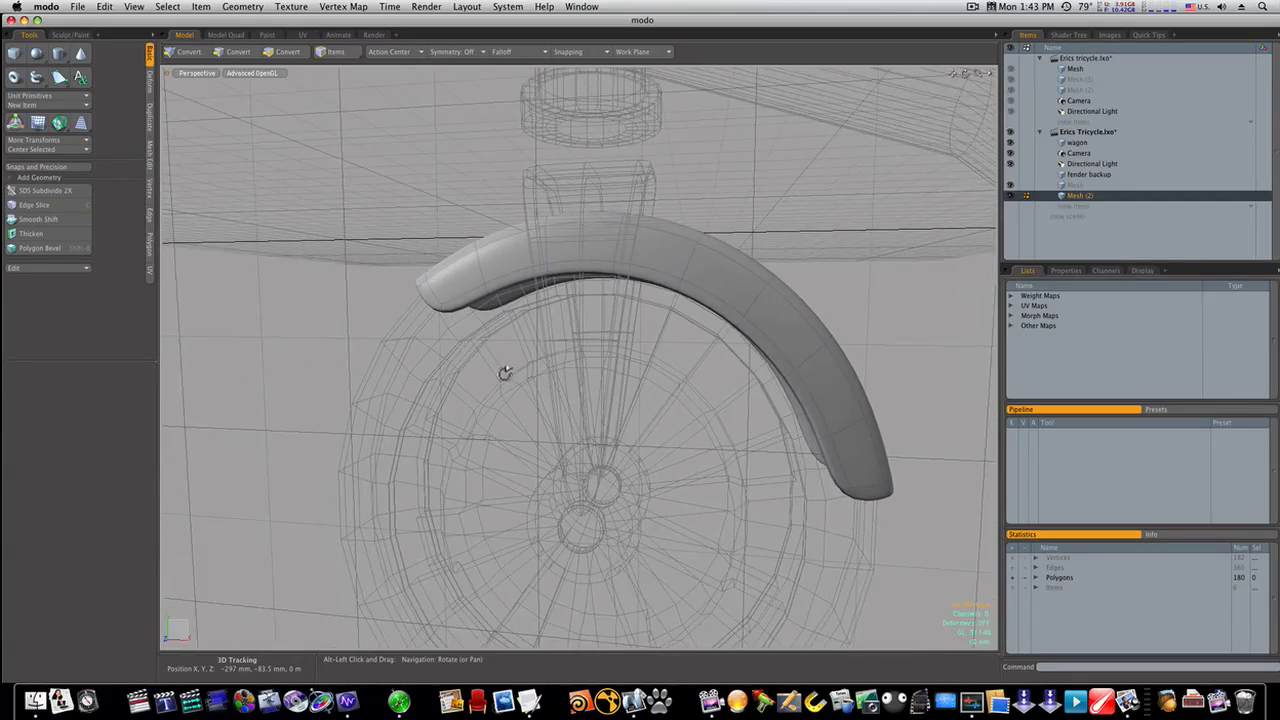
drag(504, 374, 304, 376)
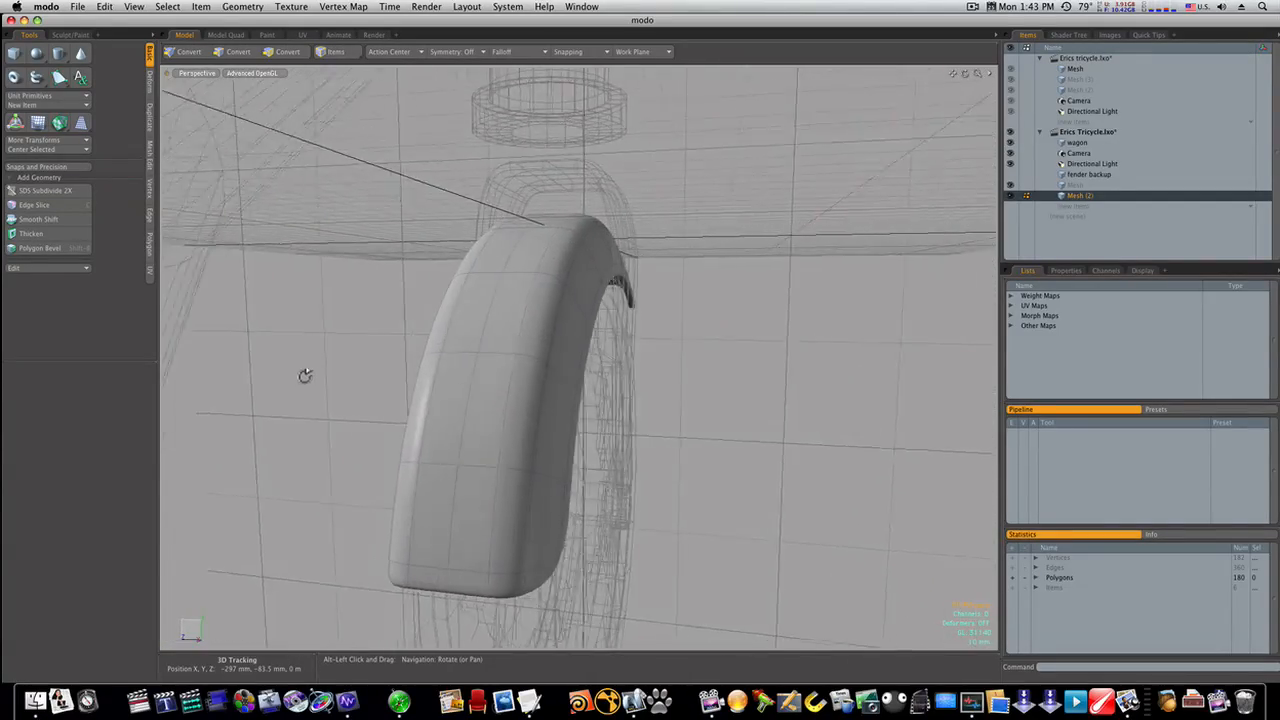
drag(304, 376, 448, 384)
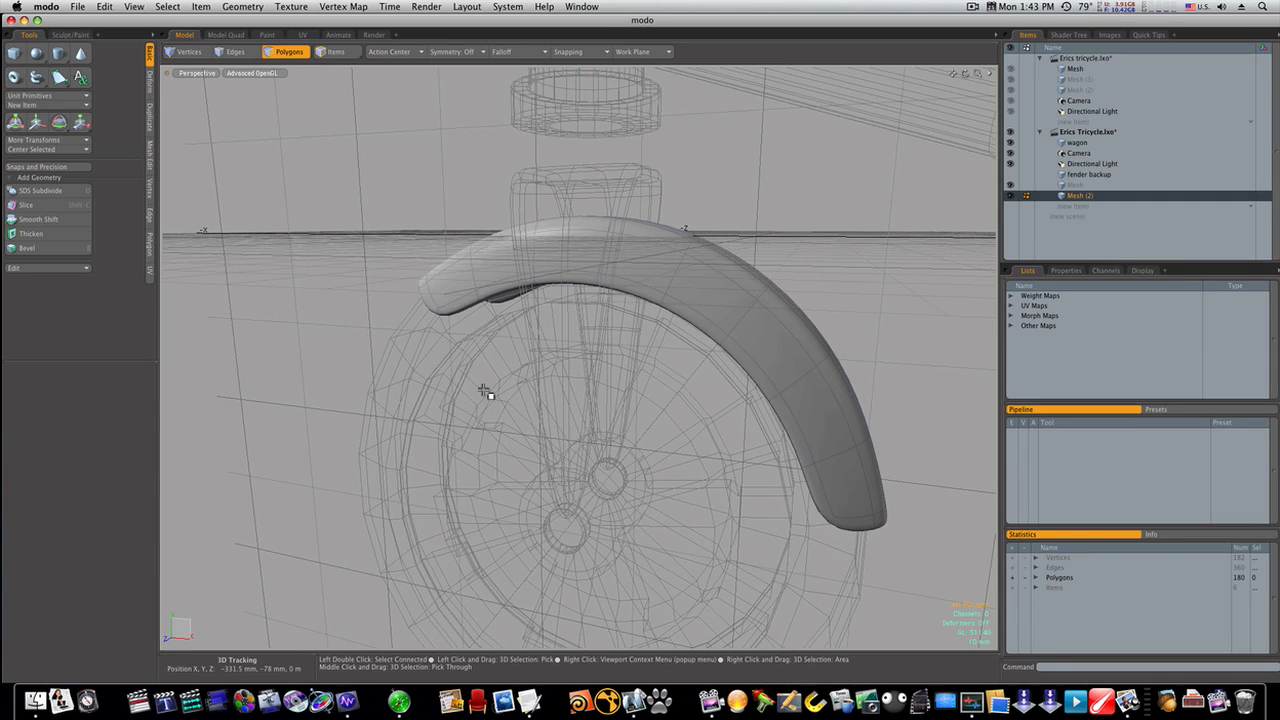
click(1078, 142)
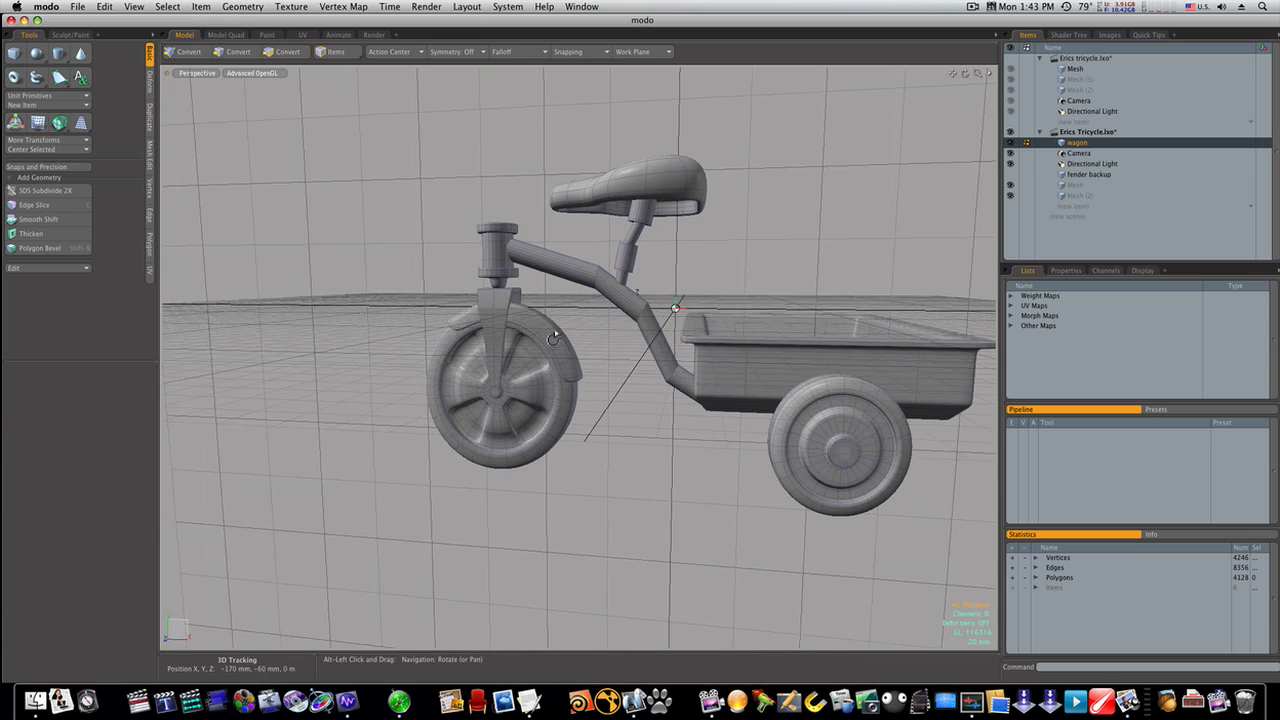
Step: Zoom to the fork top and select the connector joining it to the steering column
click(288, 52)
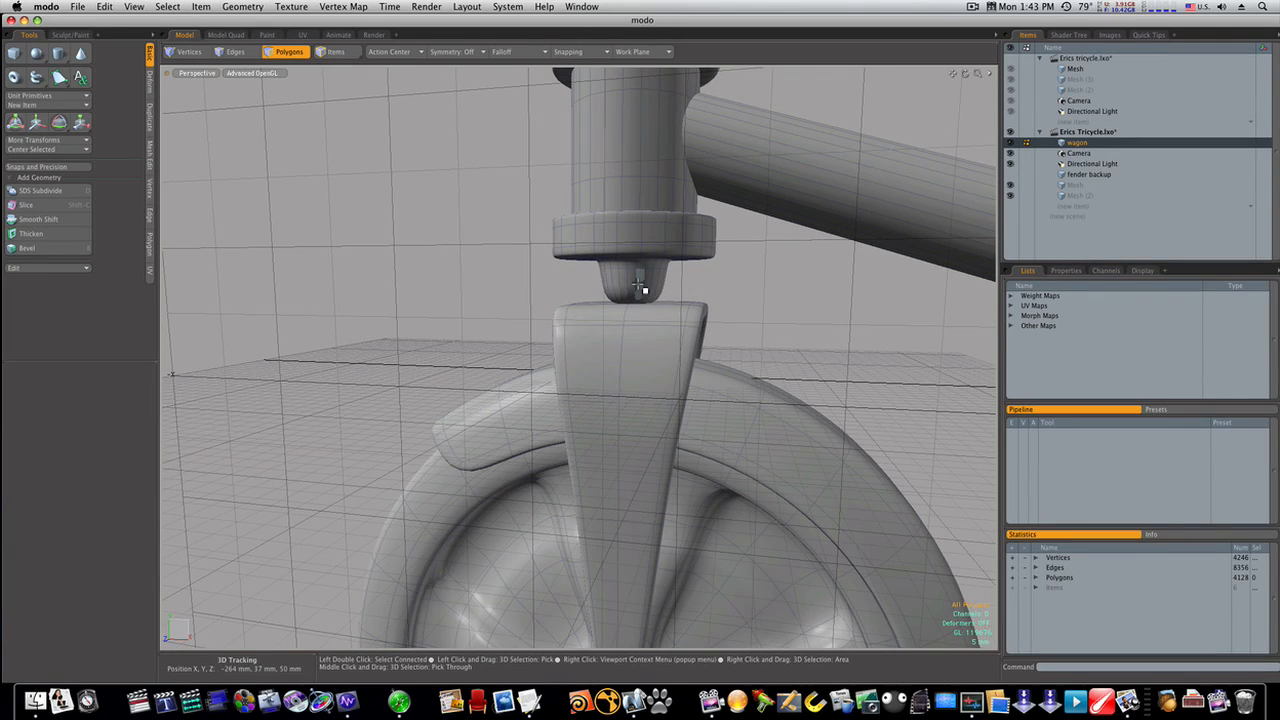
click(620, 284)
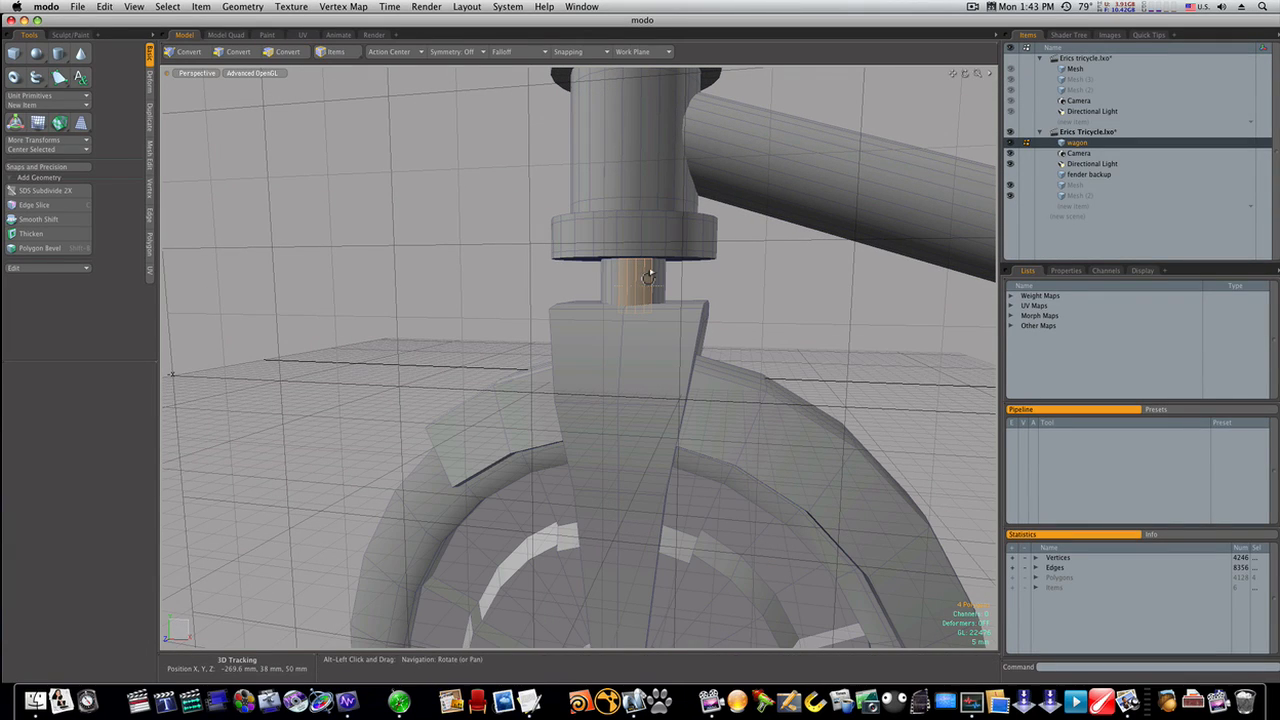